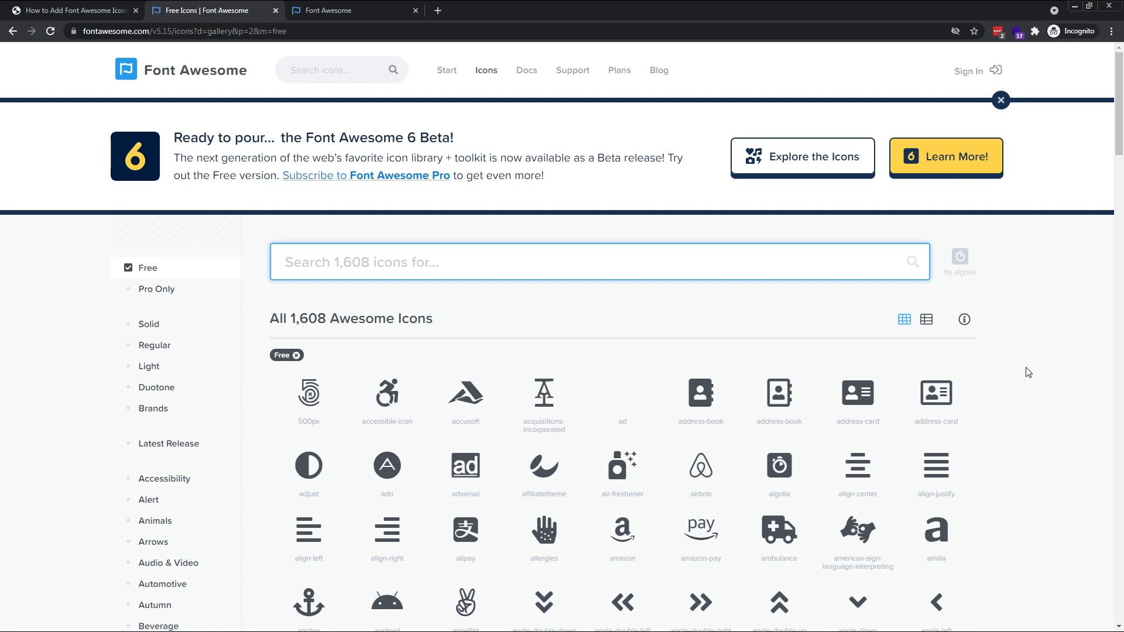
- Start signing up for a free Font Awesome account from the Start for Free page
left_click(601, 261)
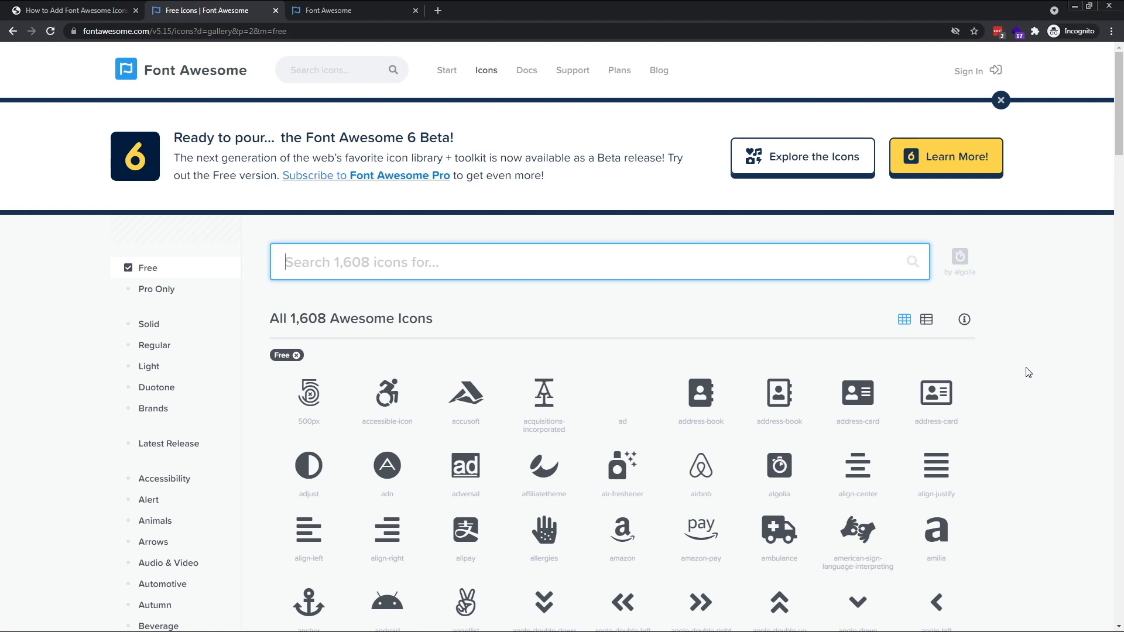
mouse_move(343, 11)
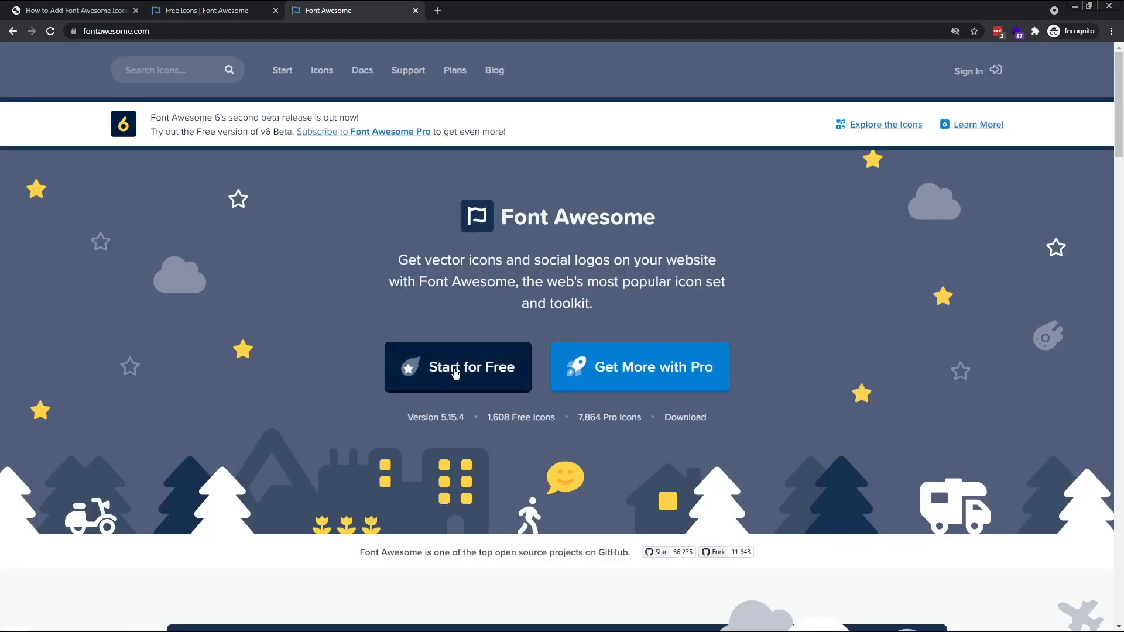
left_click(458, 366)
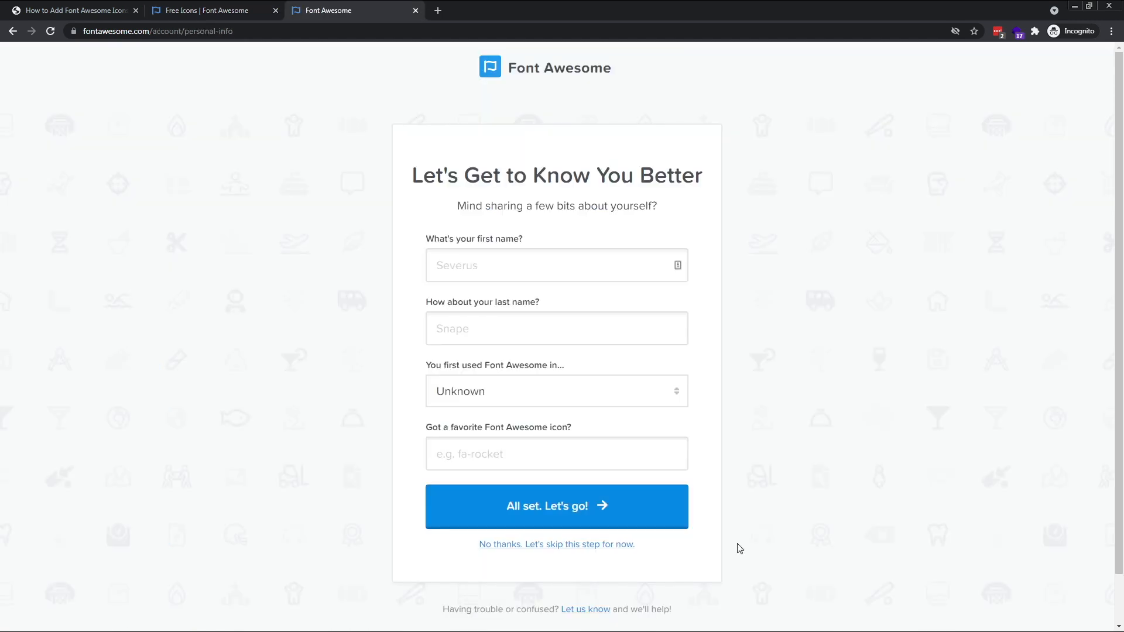
mouse_move(548, 423)
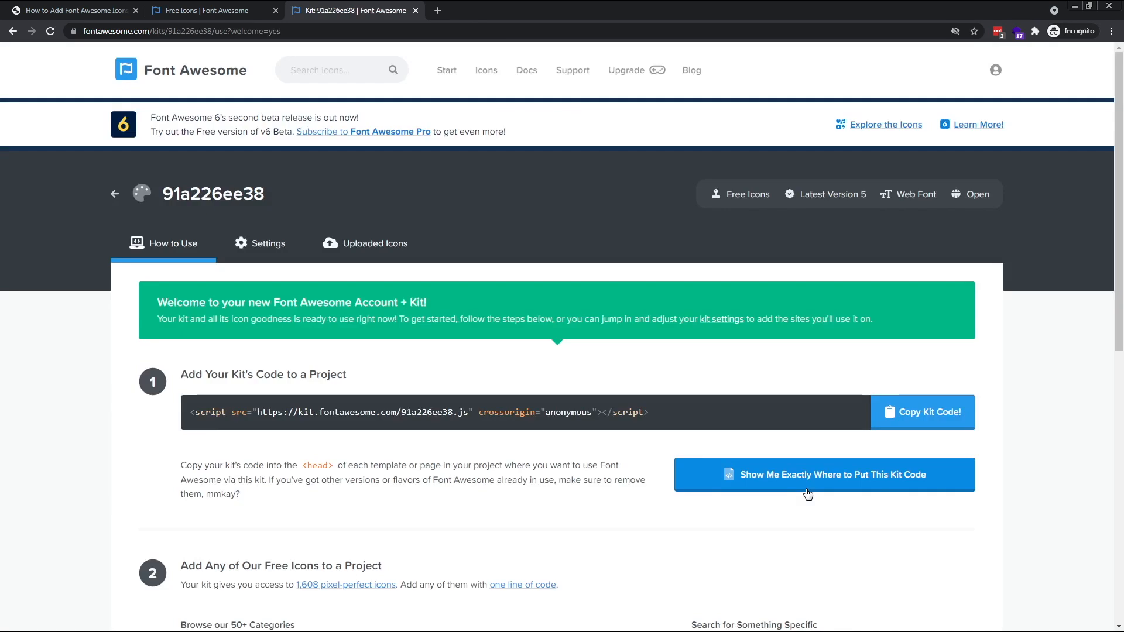
mouse_move(763, 366)
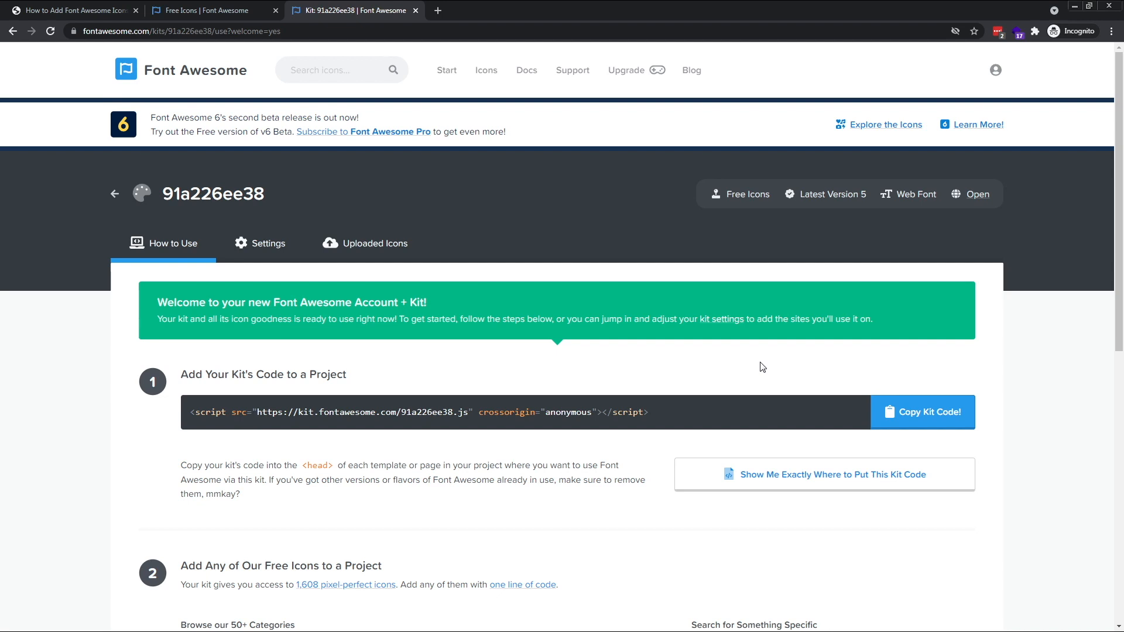
mouse_move(964, 433)
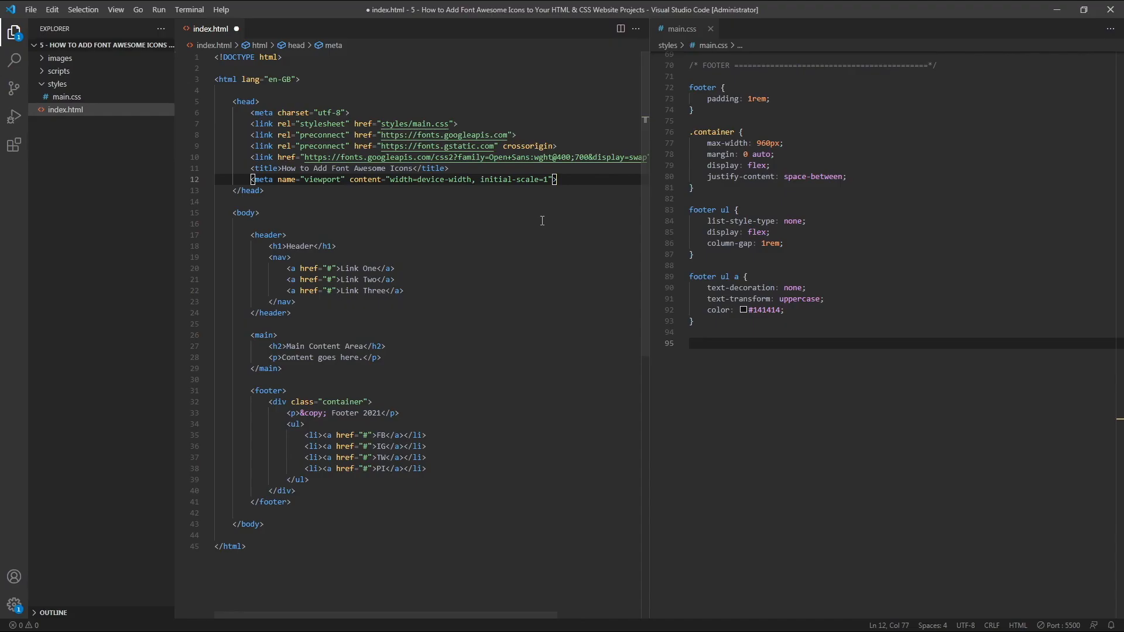
mouse_move(594, 284)
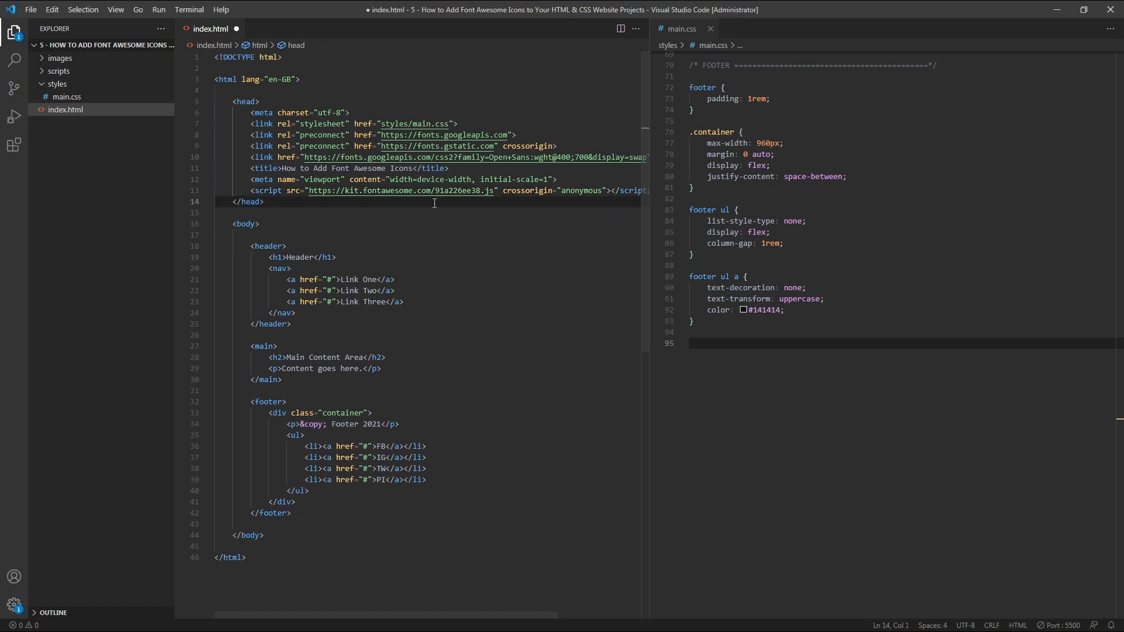
mouse_move(458, 215)
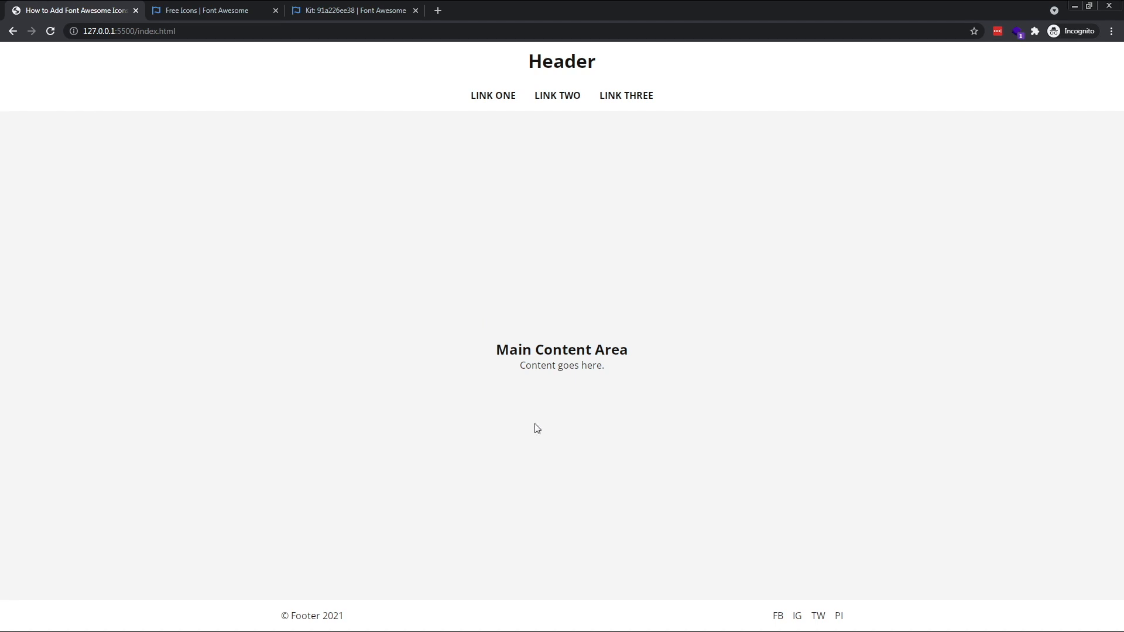
mouse_move(794, 522)
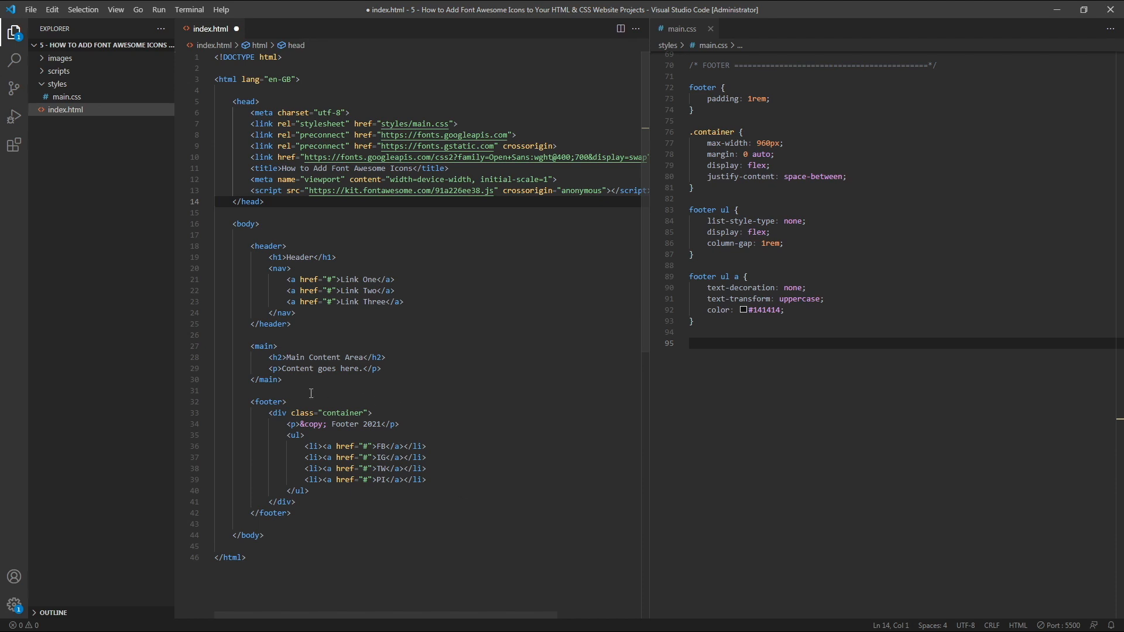
mouse_move(274, 468)
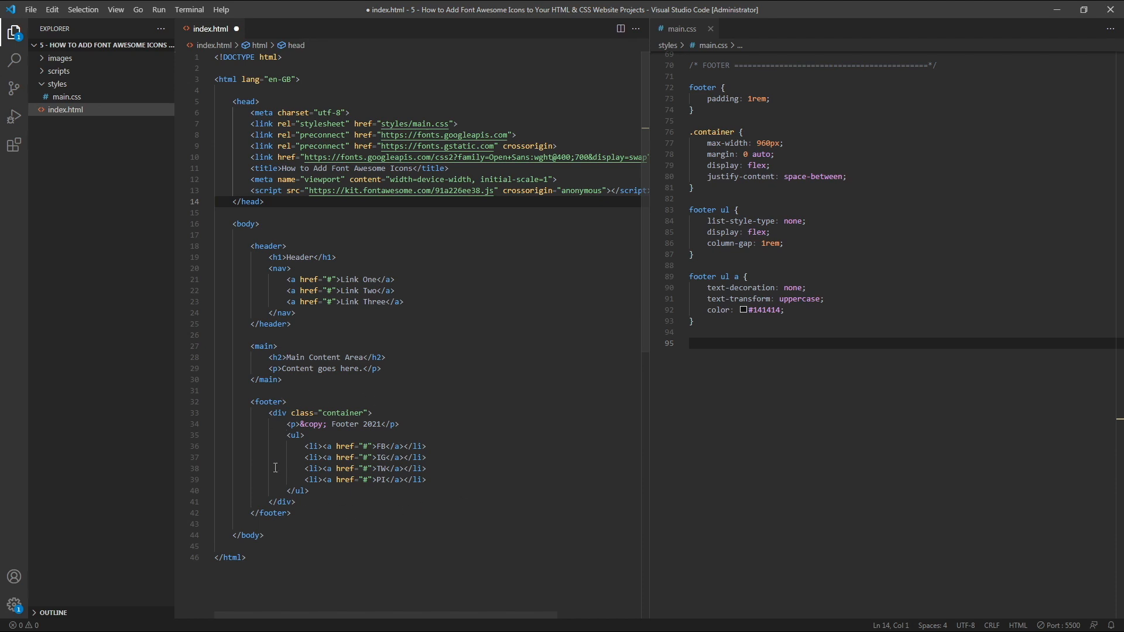
mouse_move(405, 512)
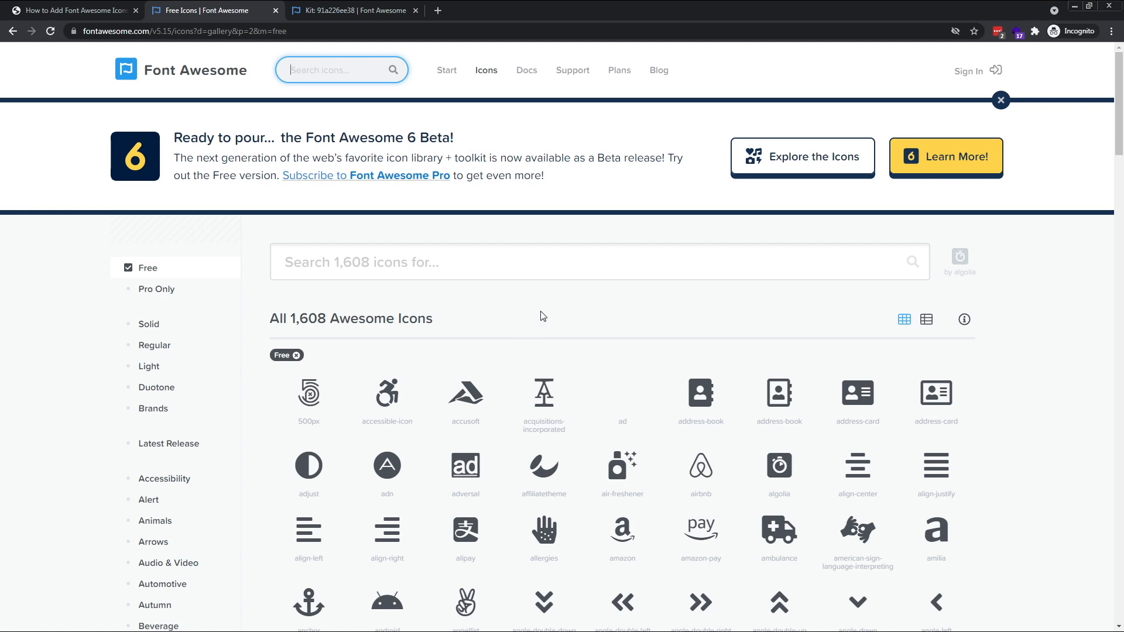
- Search 'facebook' and open the facebook brand icon showing class 'fab fa-facebook'
type("facebook")
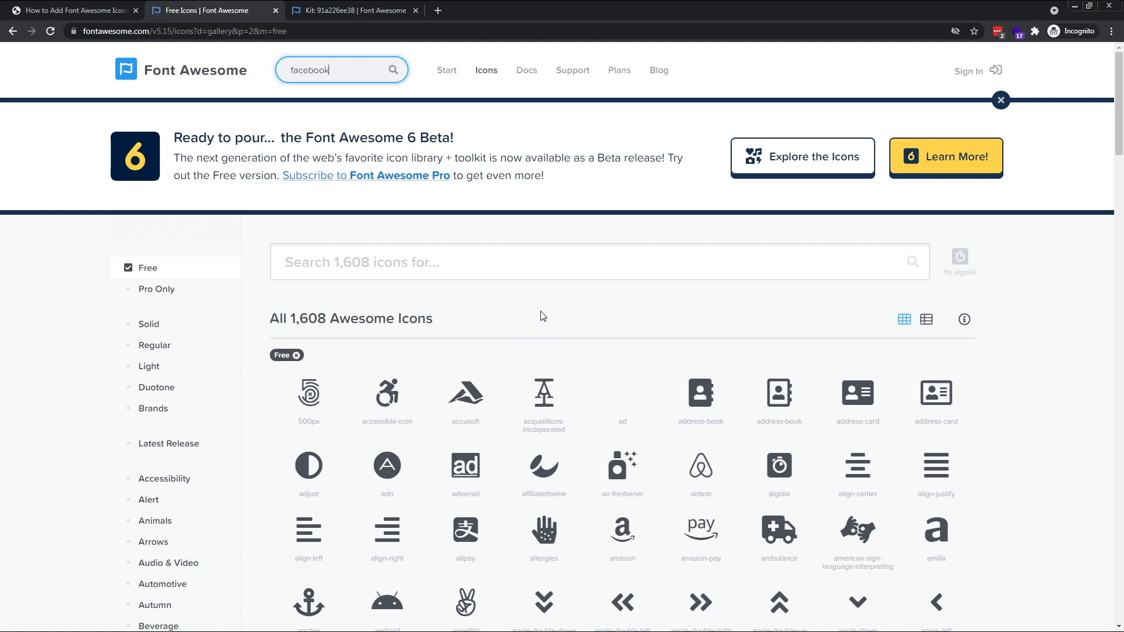
key("Enter")
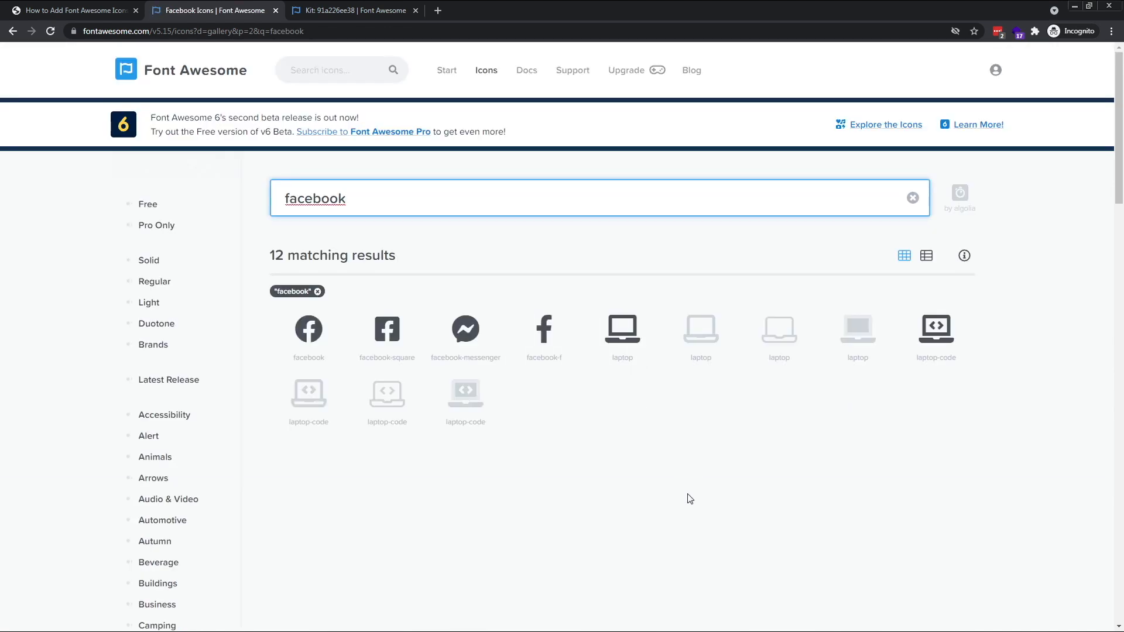
mouse_move(710, 468)
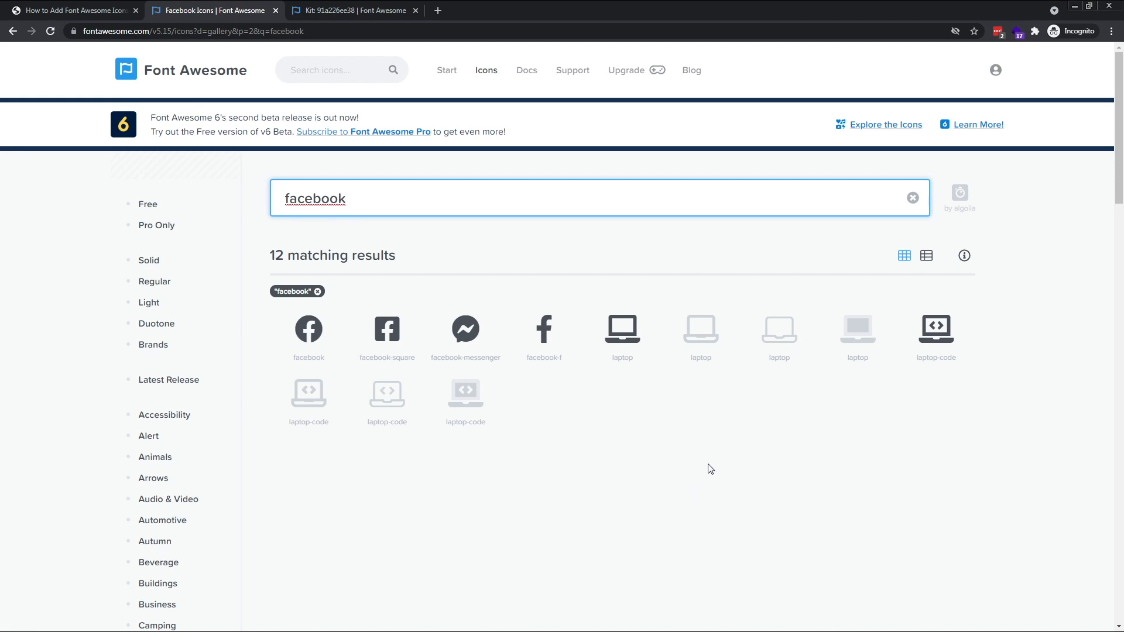
mouse_move(705, 440)
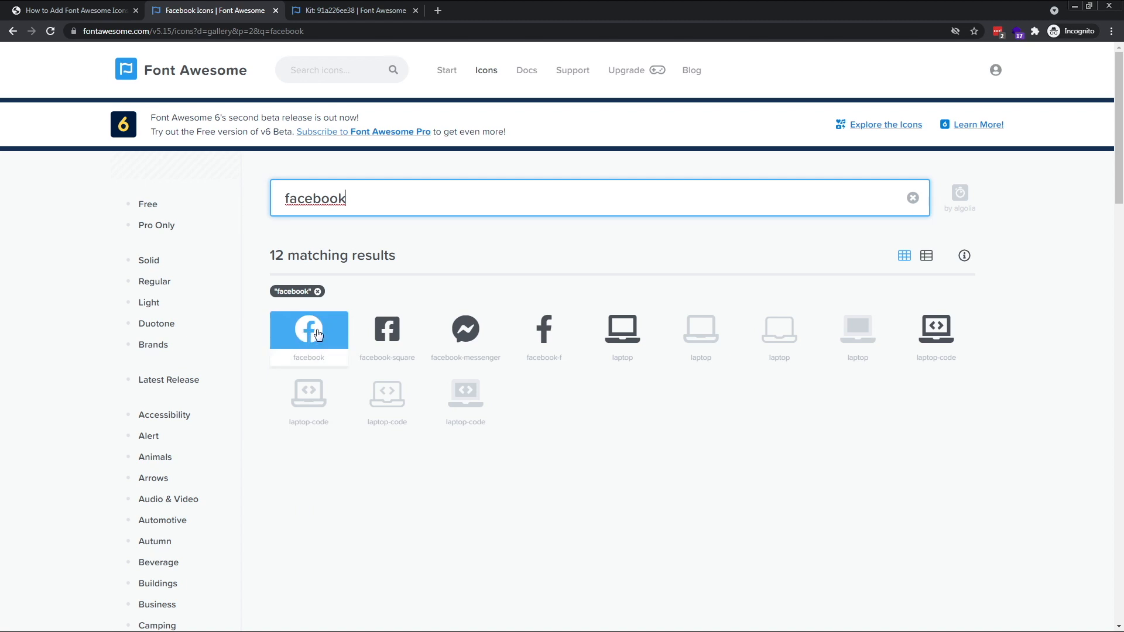
left_click(308, 331)
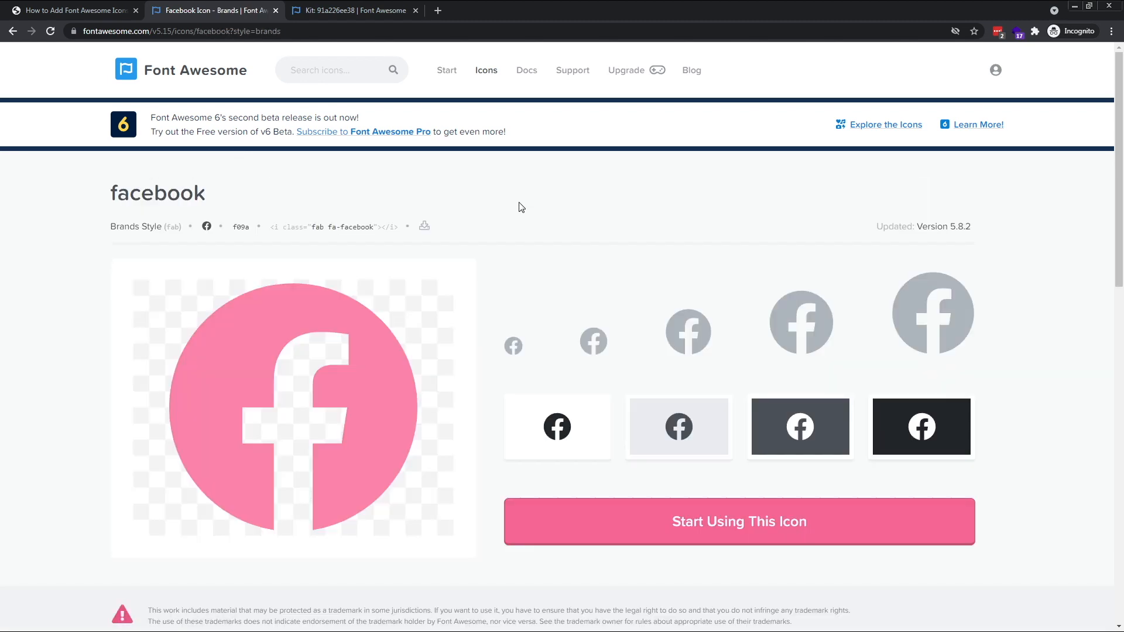
mouse_move(504, 201)
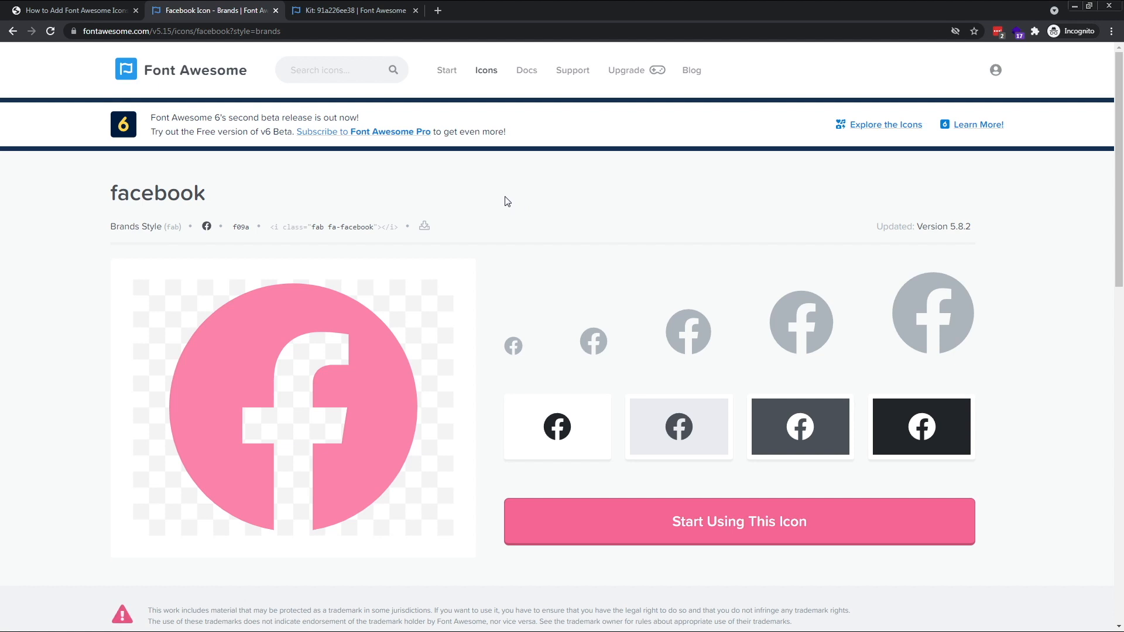
mouse_move(321, 206)
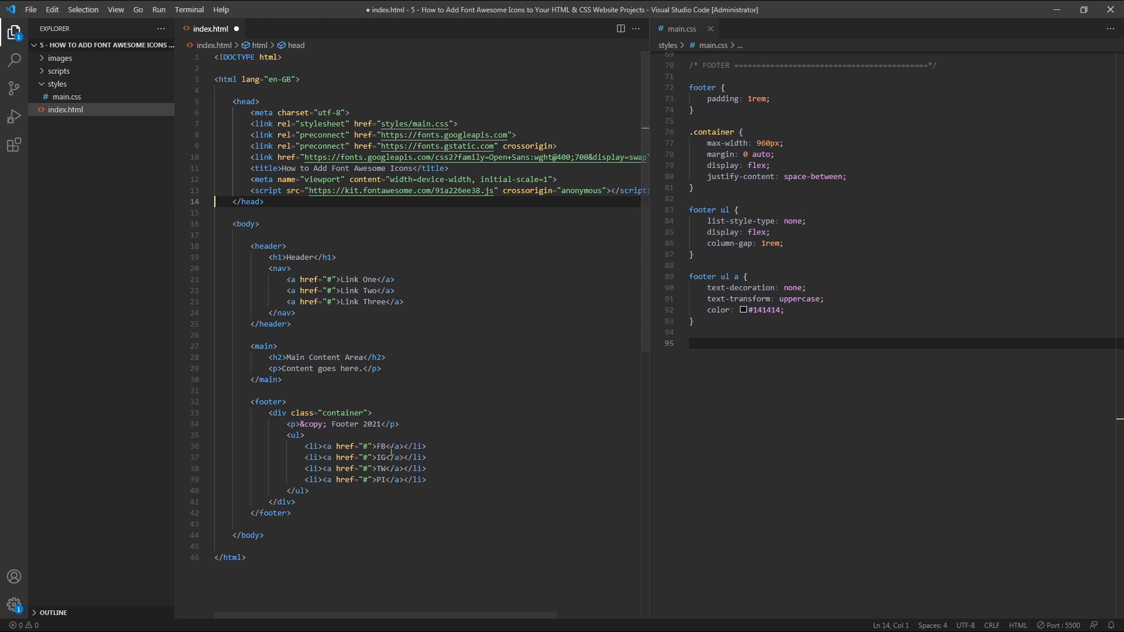
- Replace the FB link text with <i class="fab fa-facebook"></i> in index.html
left_click(391, 446)
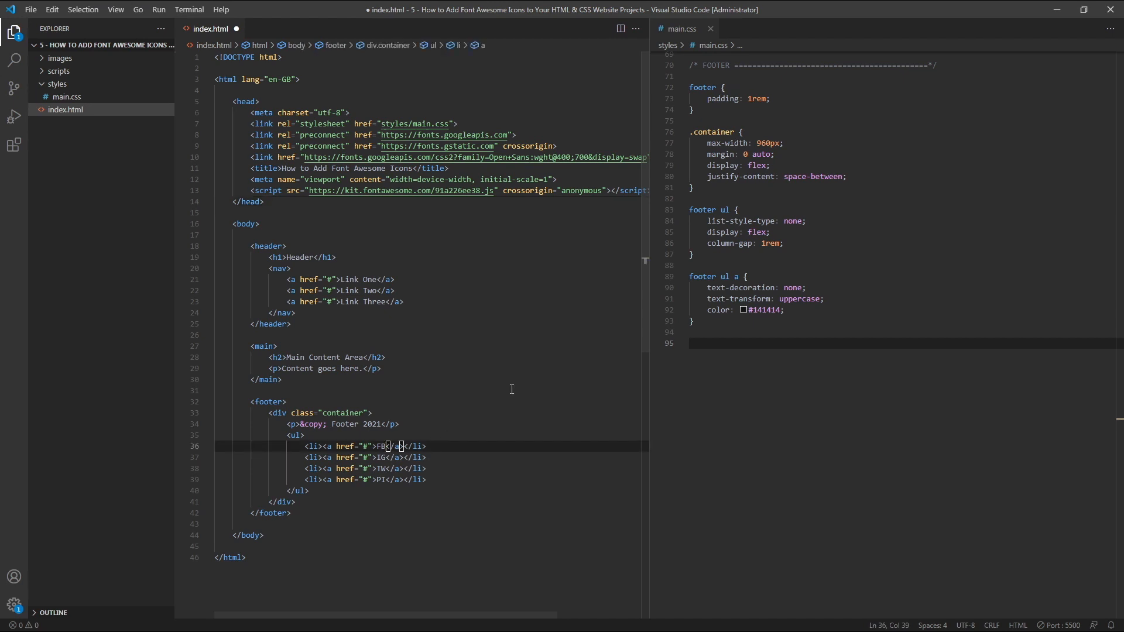
type("<i class=\"fab fa-facebook\"></i>")
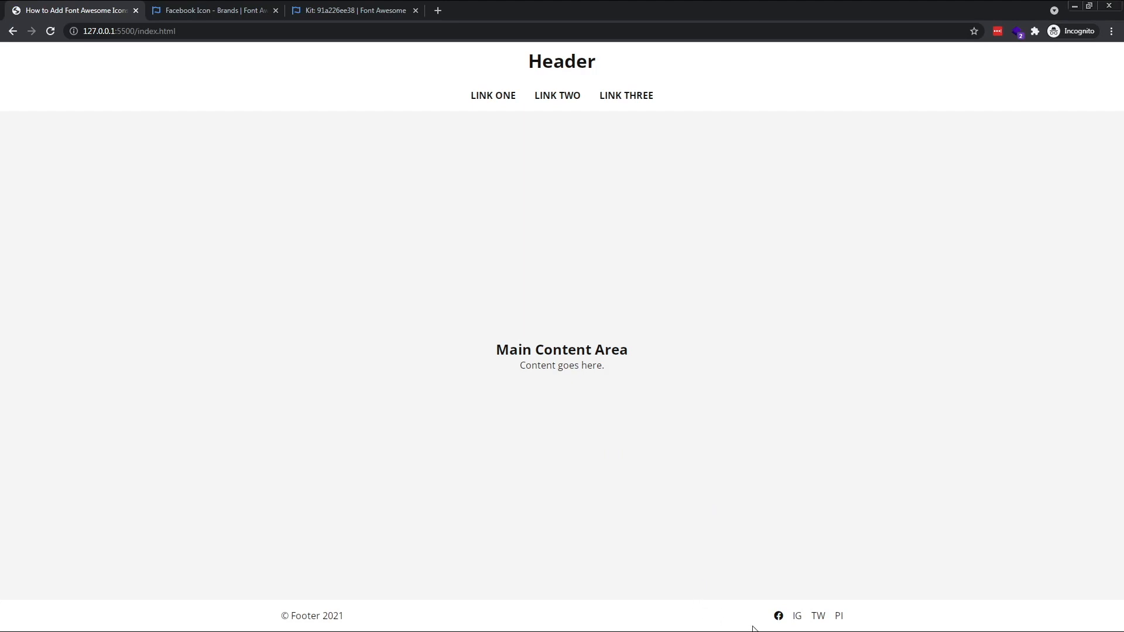
mouse_move(759, 617)
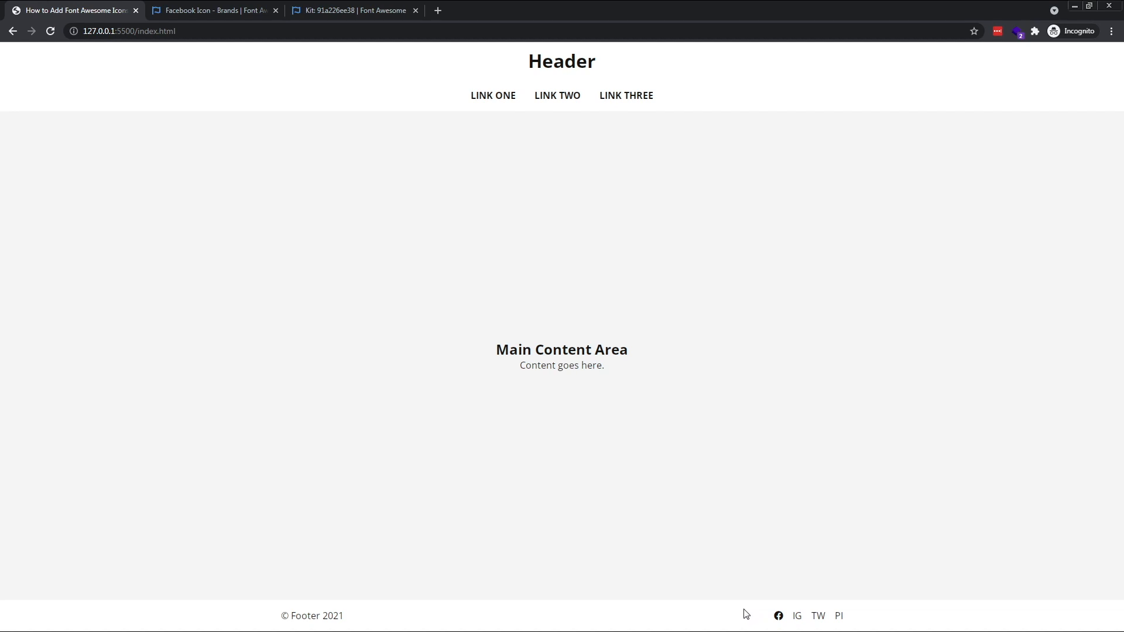
mouse_move(725, 542)
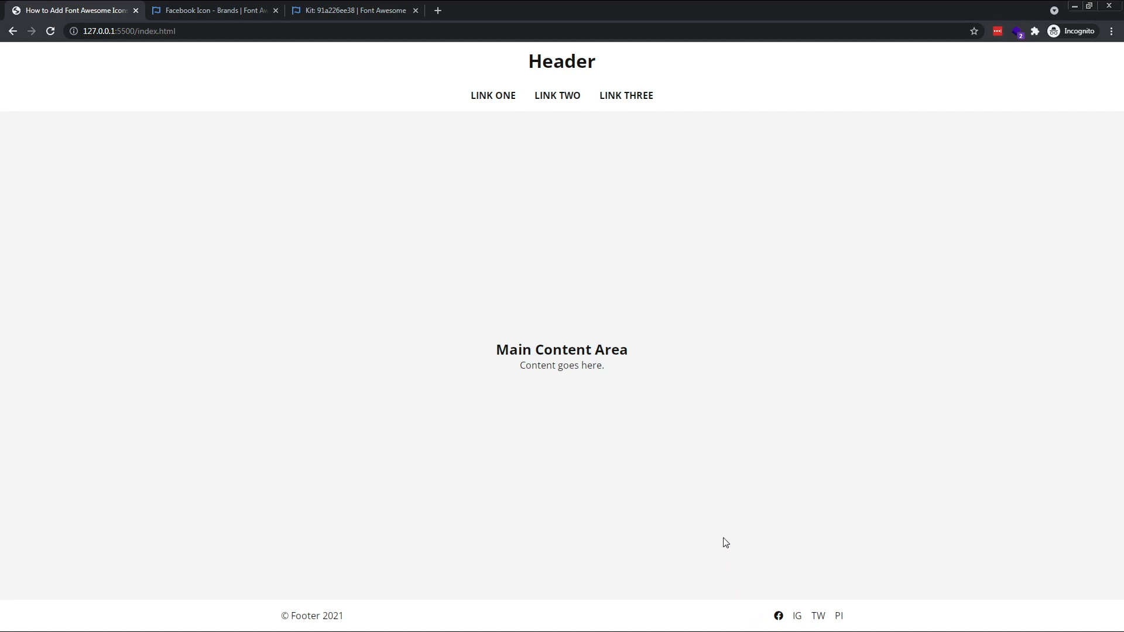
mouse_move(727, 536)
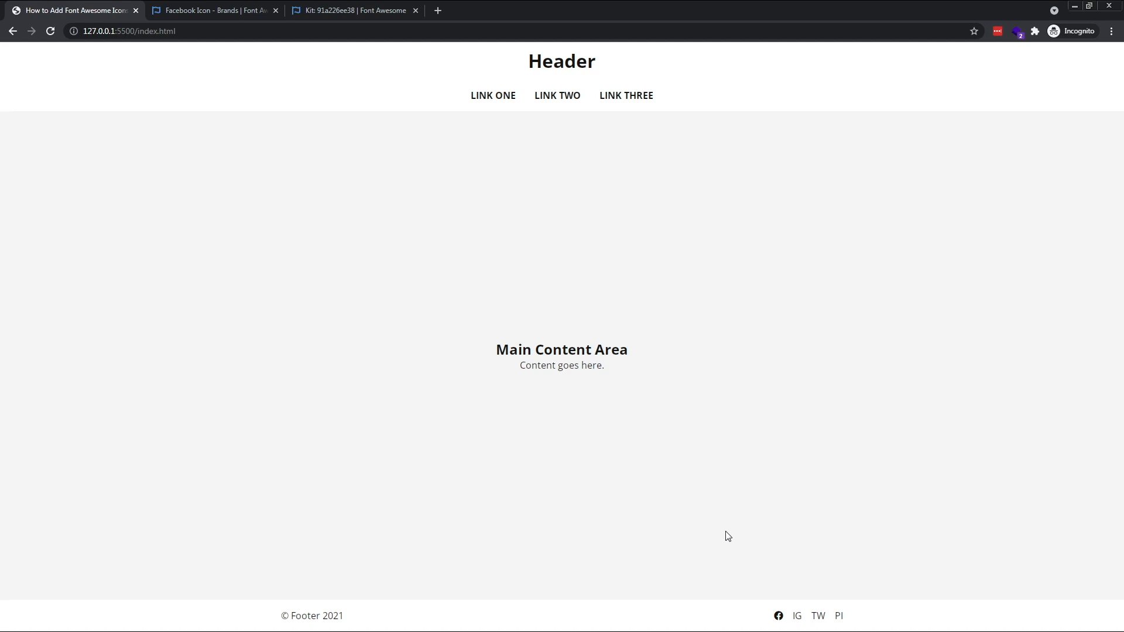
mouse_move(729, 534)
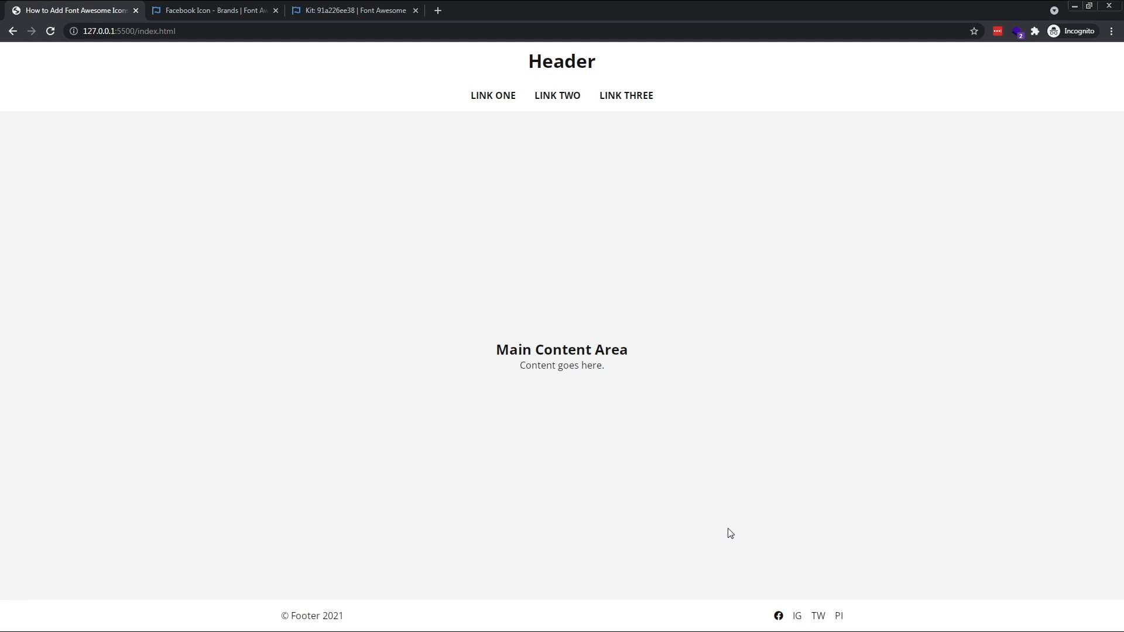
mouse_move(715, 535)
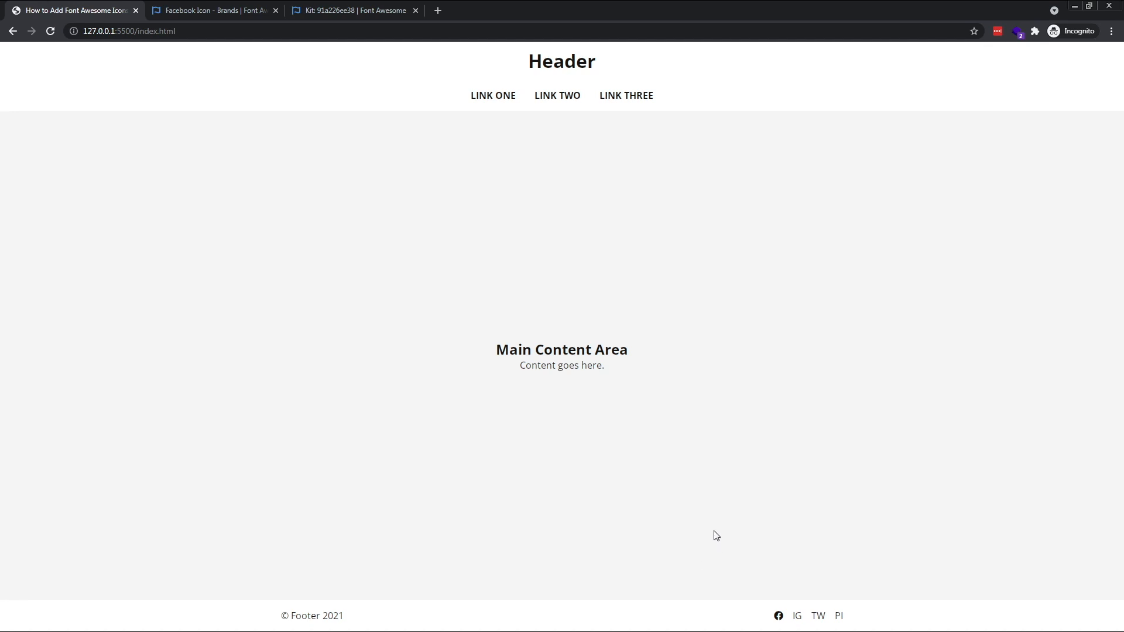
mouse_move(685, 539)
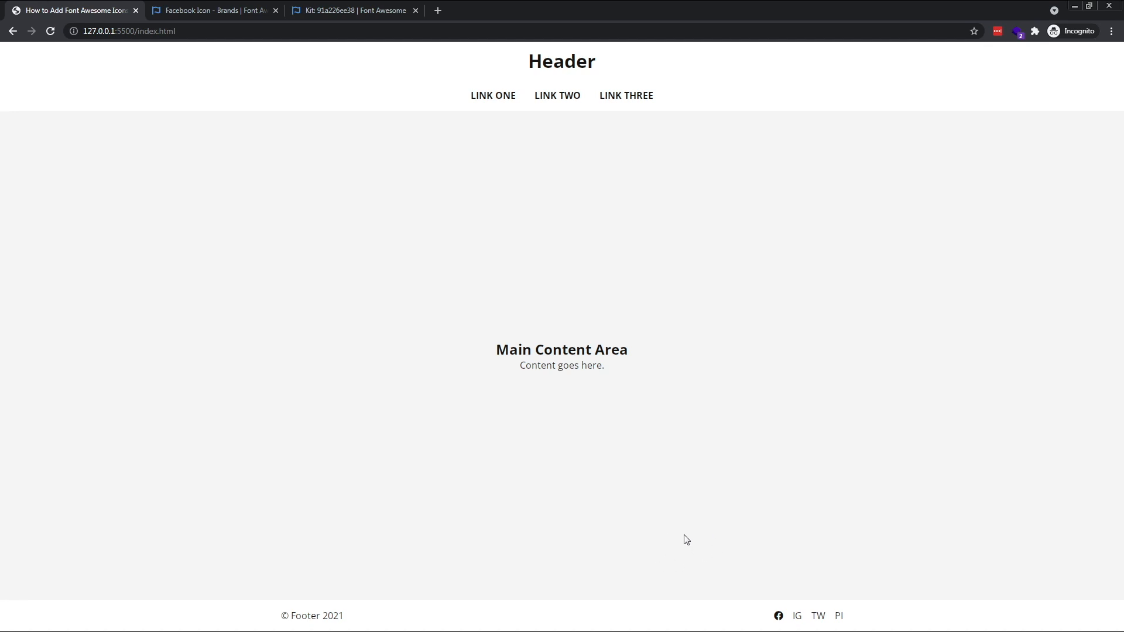
- Find the Instagram icon and put <i class="fab fa-instagram"></i> in the footer
left_click(212, 11)
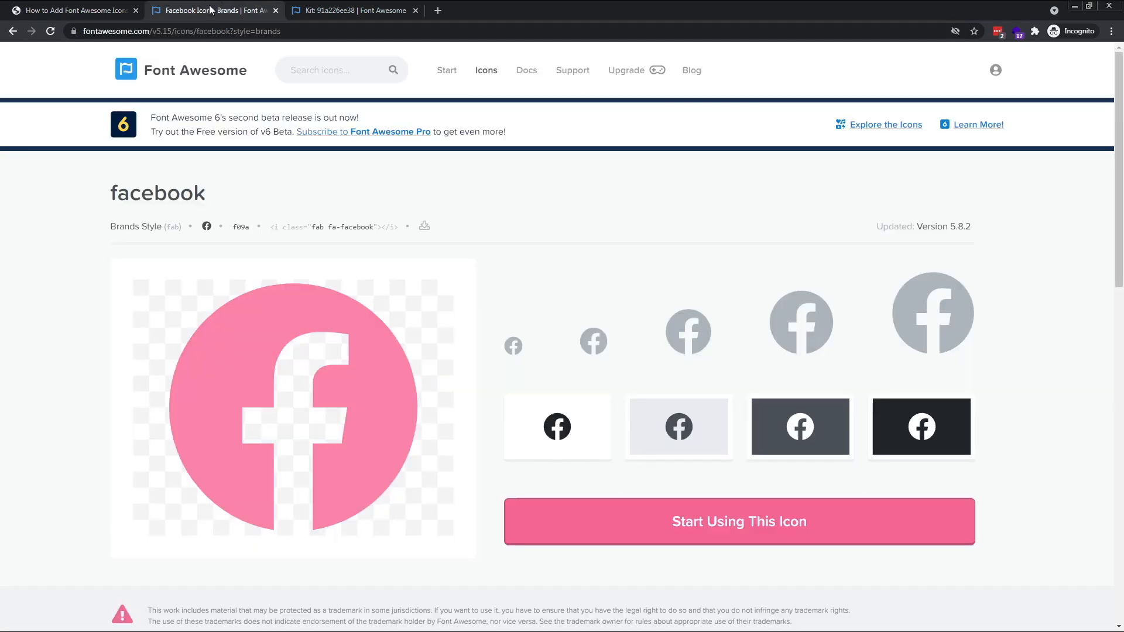
type("instagram")
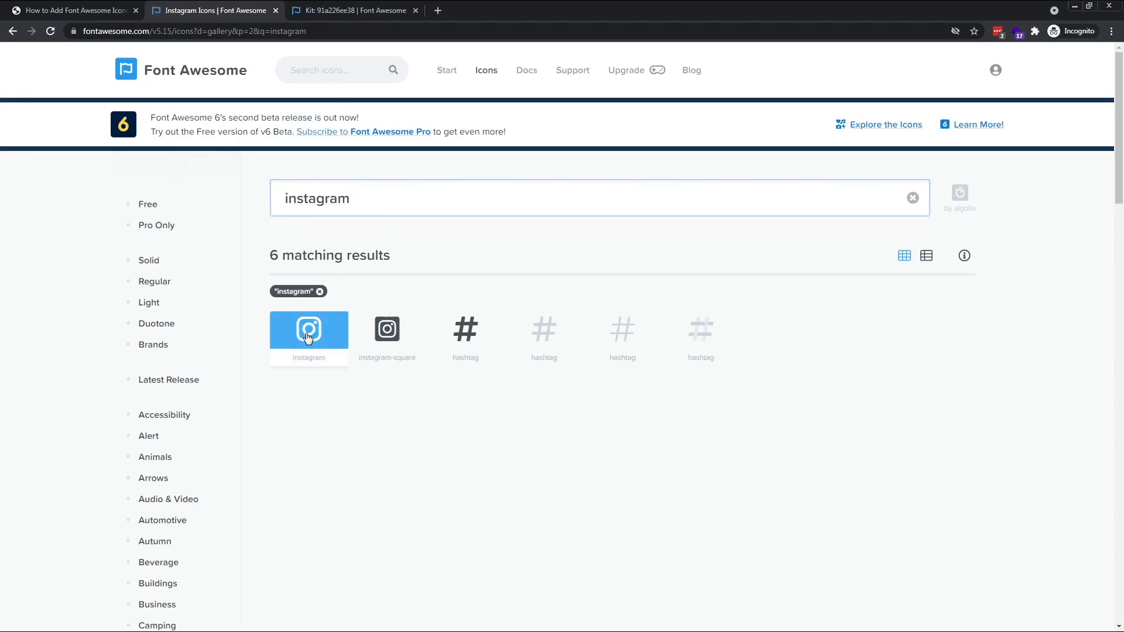
left_click(307, 331)
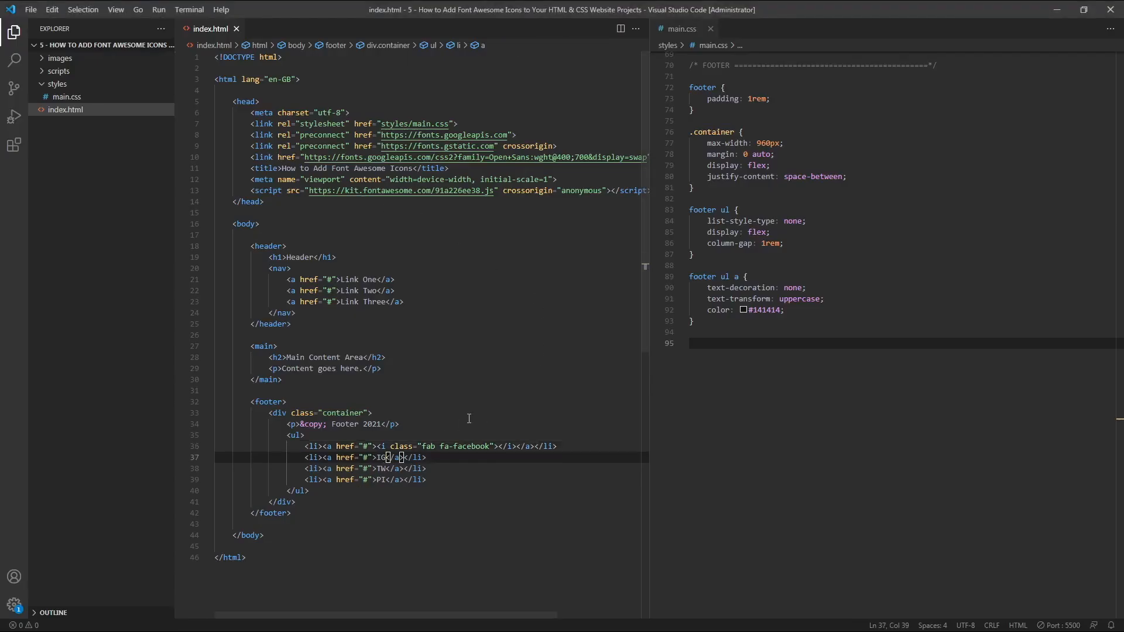
type("<i class=\"fab fa-instagram\"></i>")
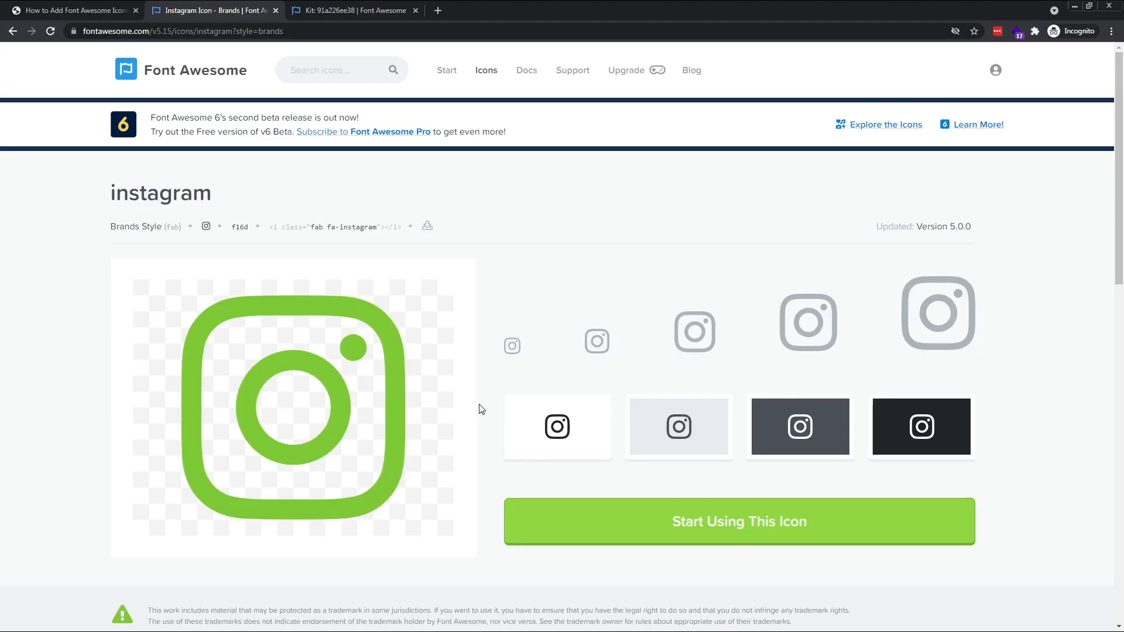
- Look up the Twitter and Pinterest brand icons for the remaining footer links
type("tw")
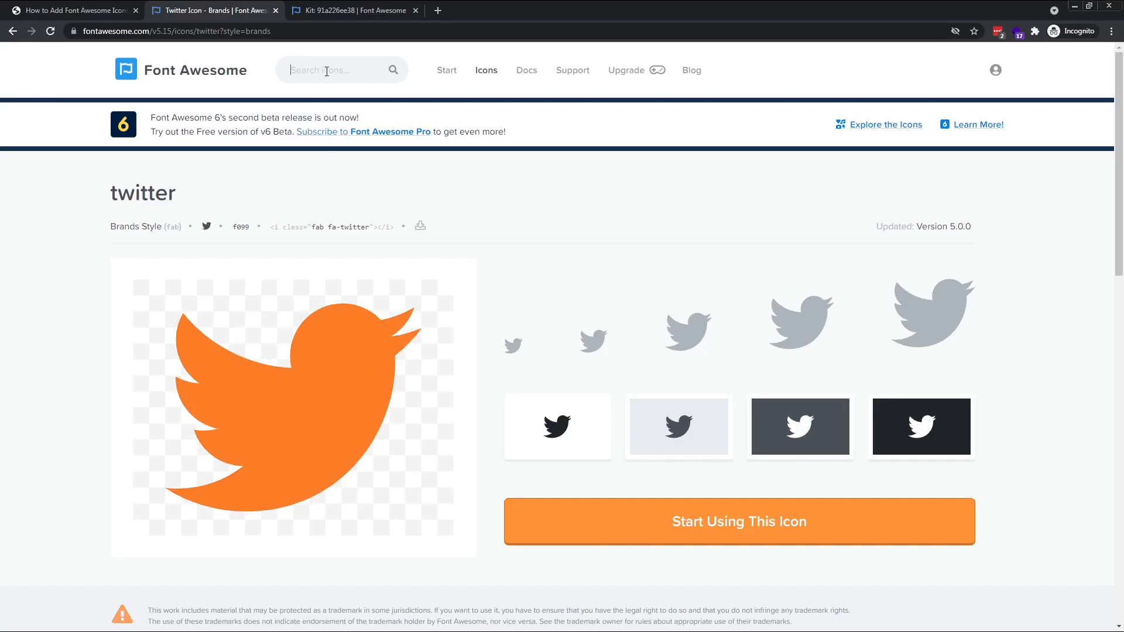
left_click(341, 69)
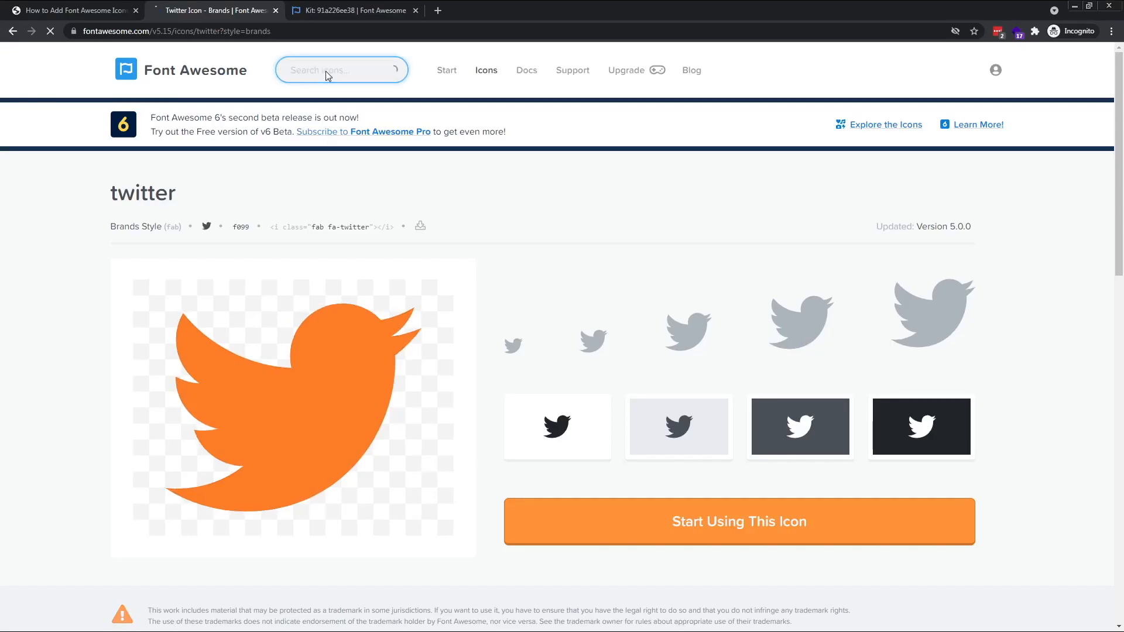
type("pinterest")
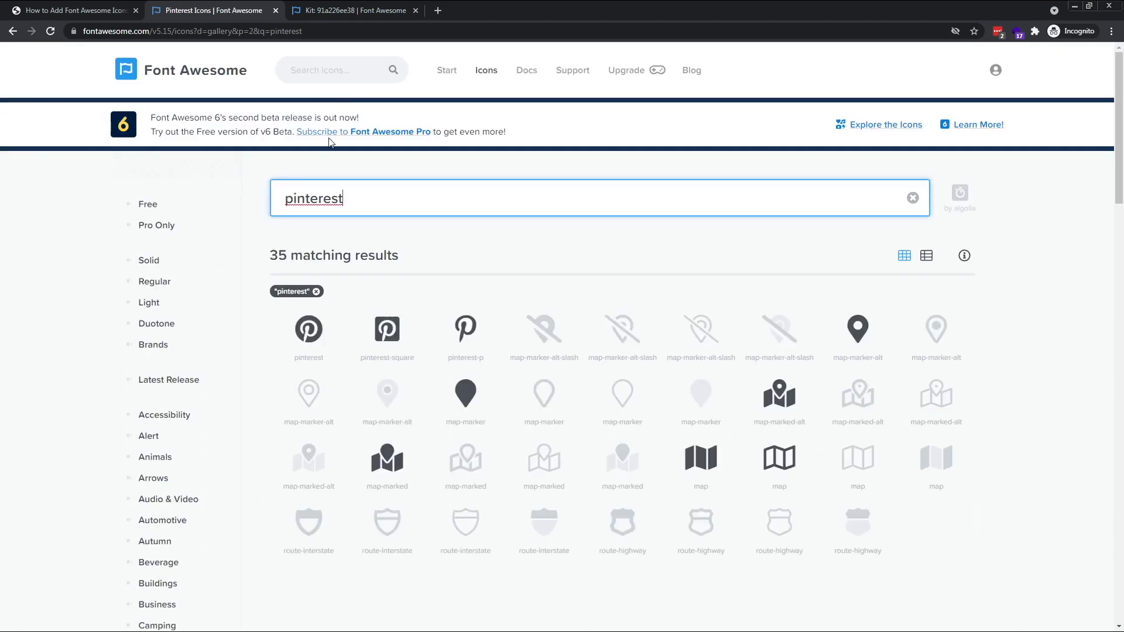
left_click(308, 331)
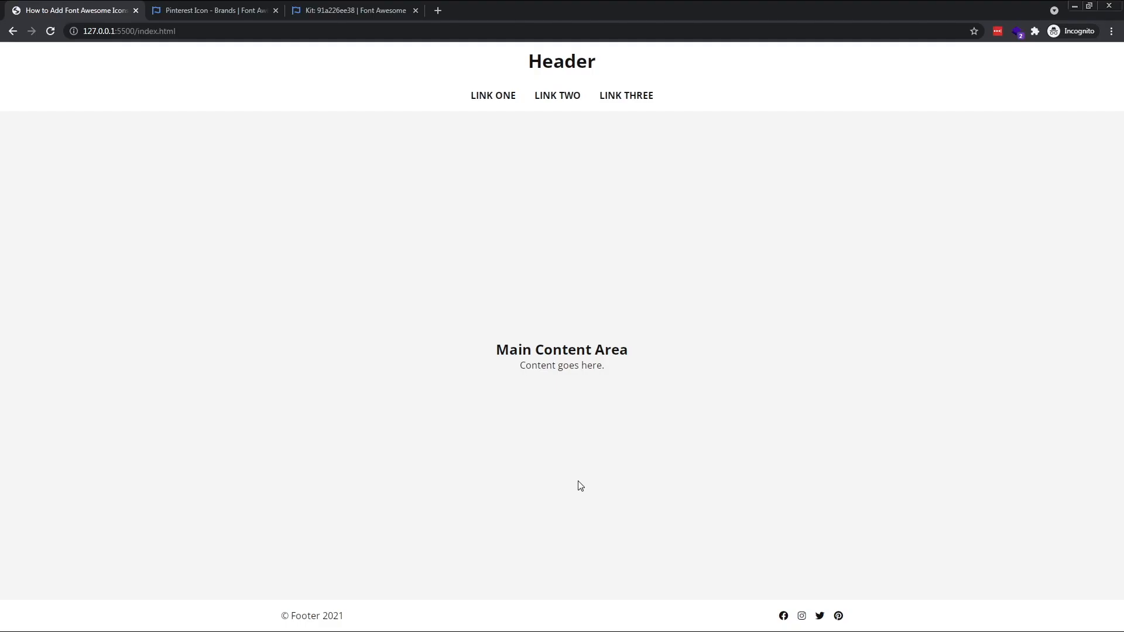
mouse_move(853, 608)
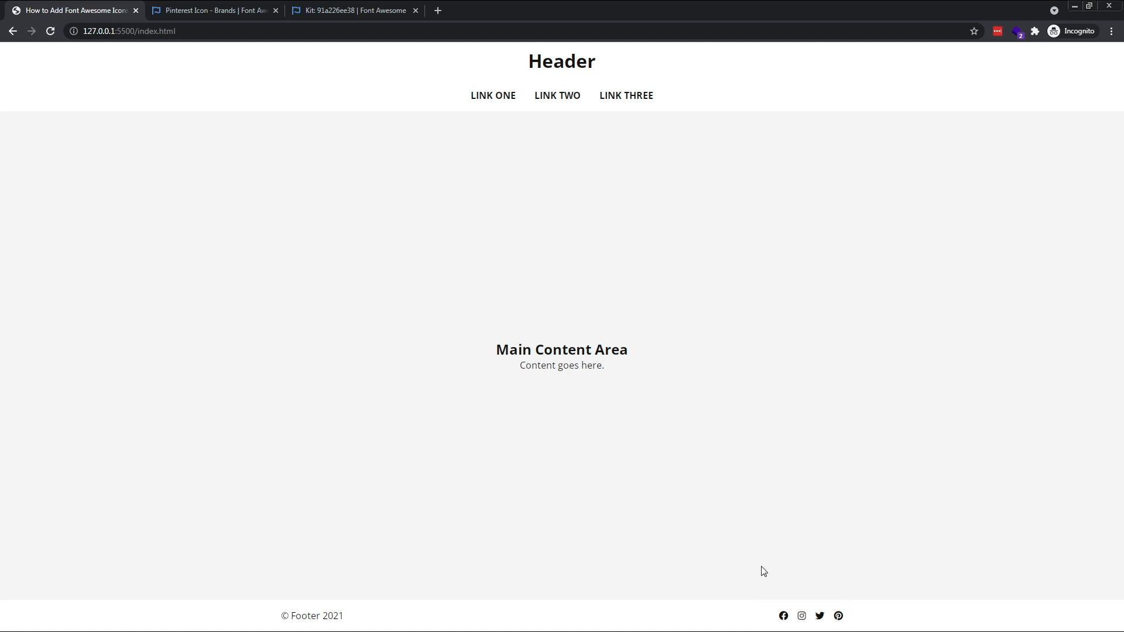
mouse_move(746, 582)
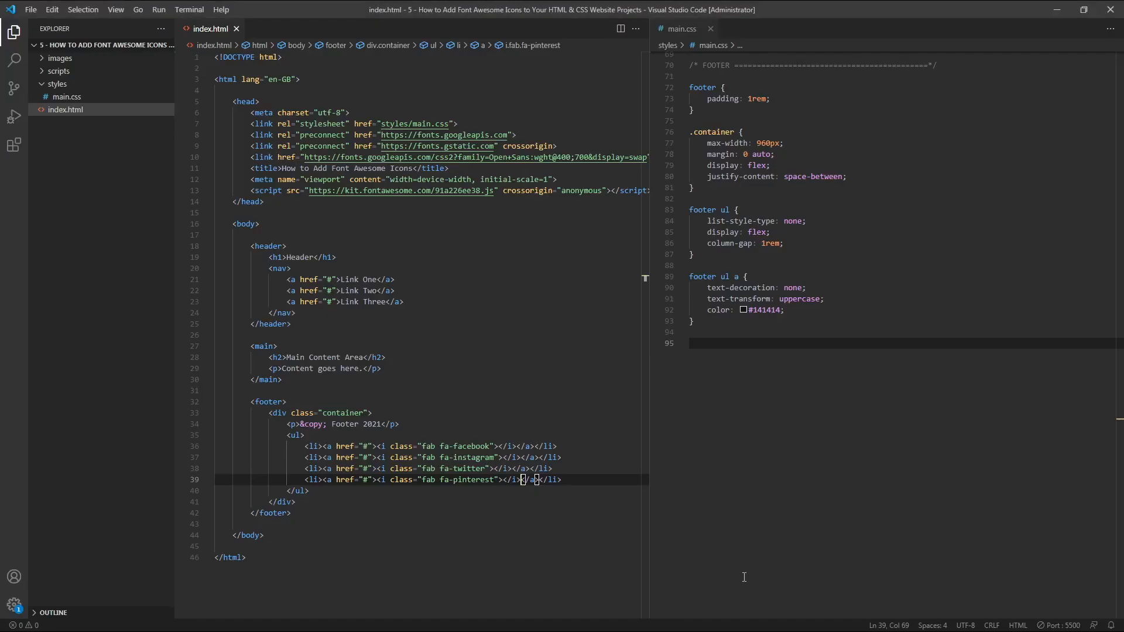
mouse_move(748, 551)
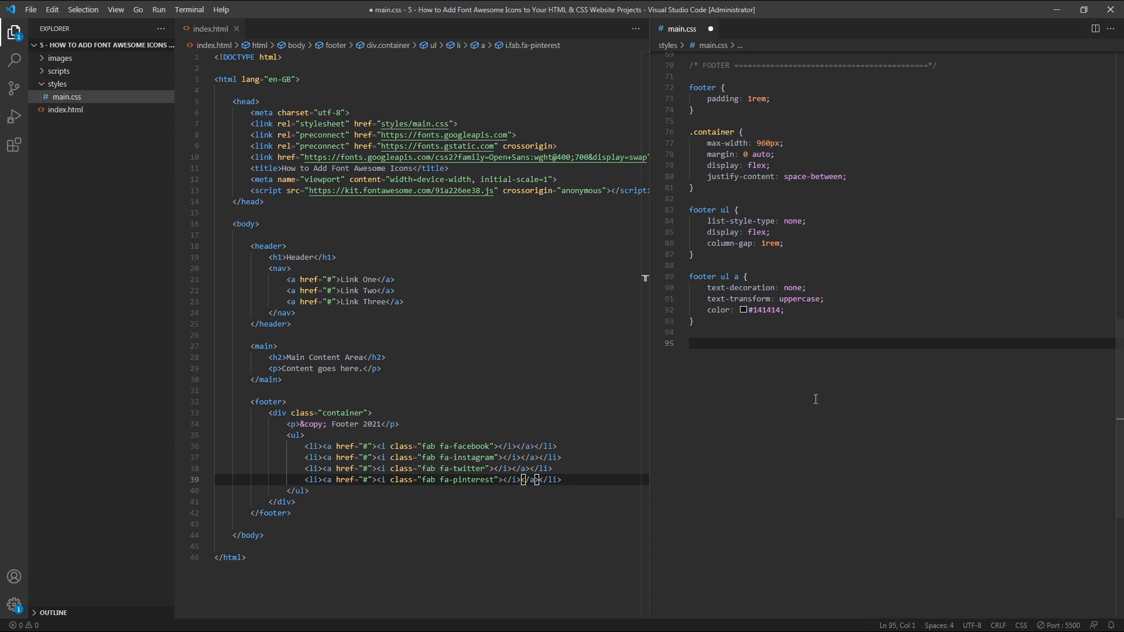
- Add a footer .fab rule with font-size: 2rem in main.css
type("f")
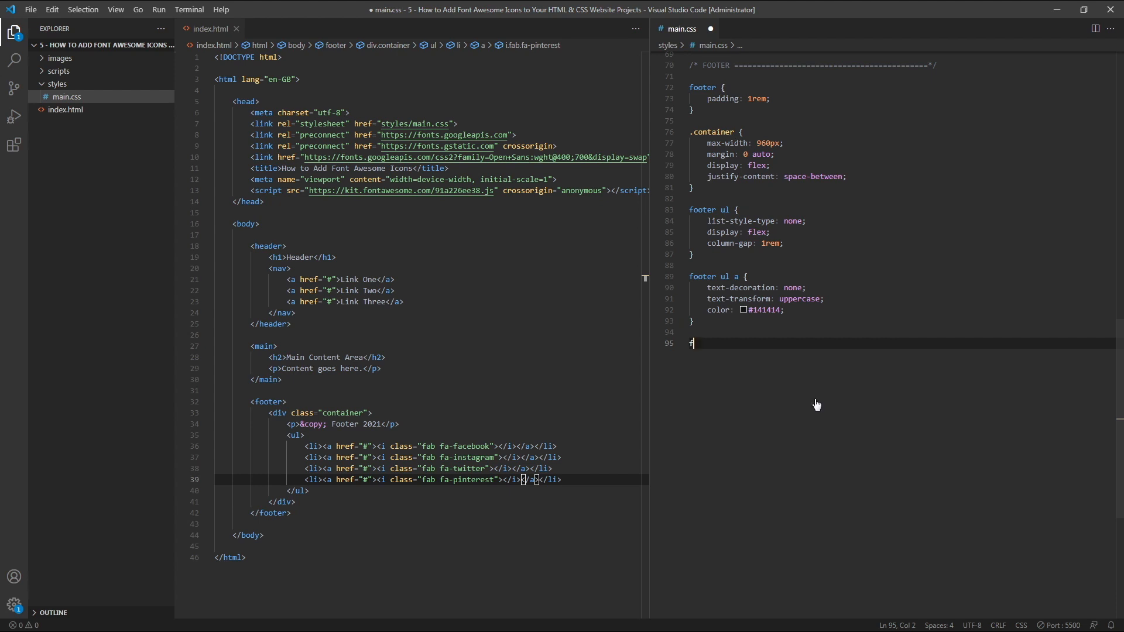
type("ooter")
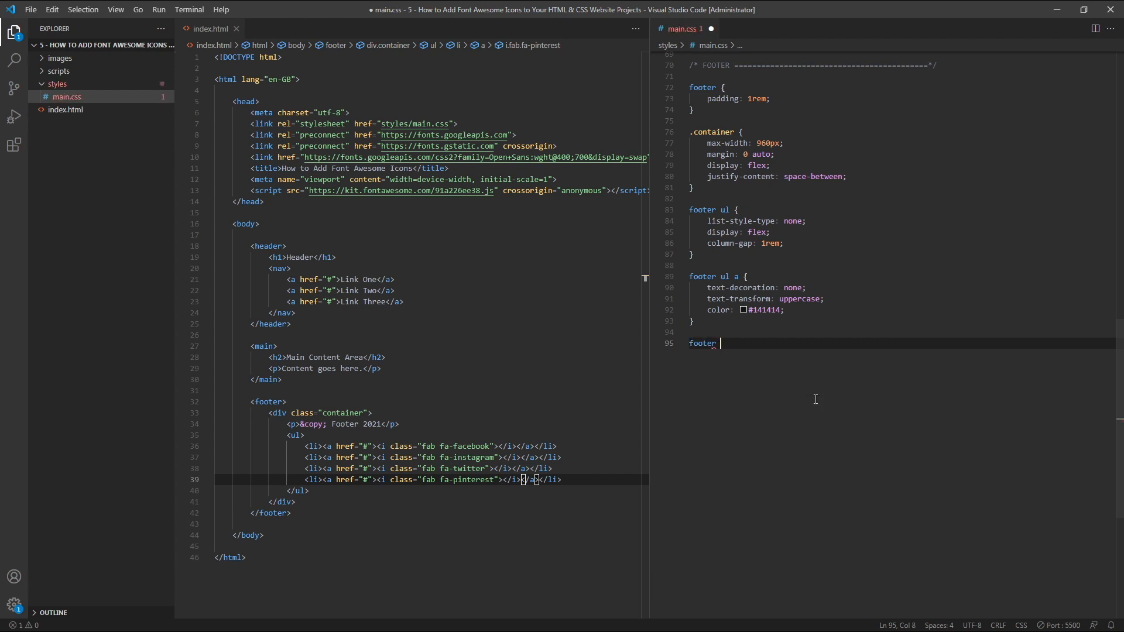
type(".fab")
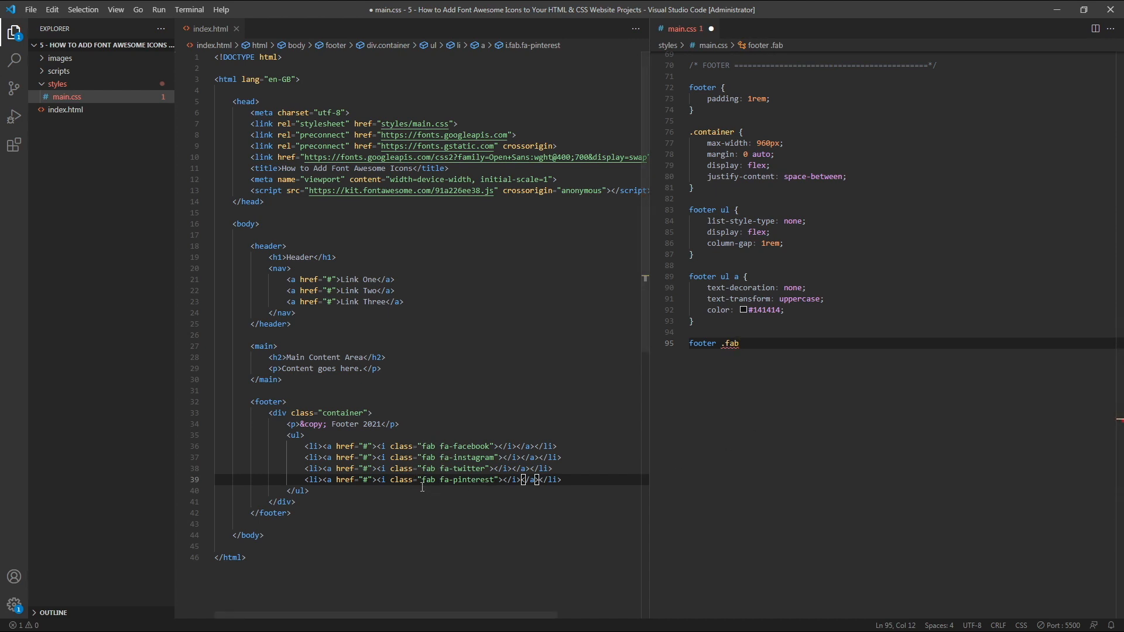
type("{")
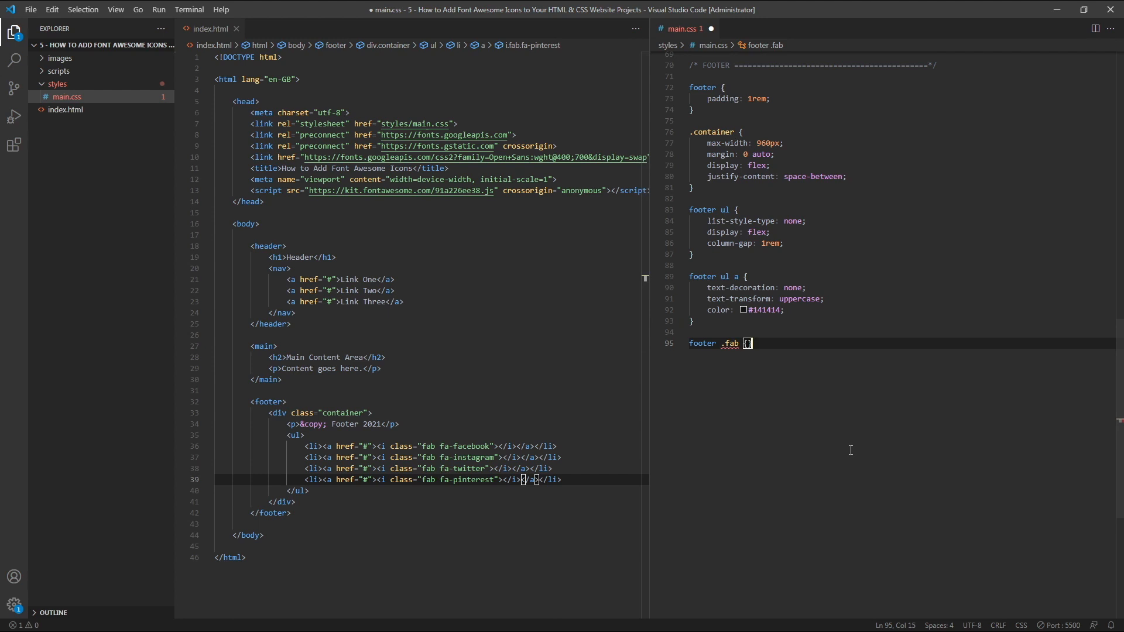
key("Enter")
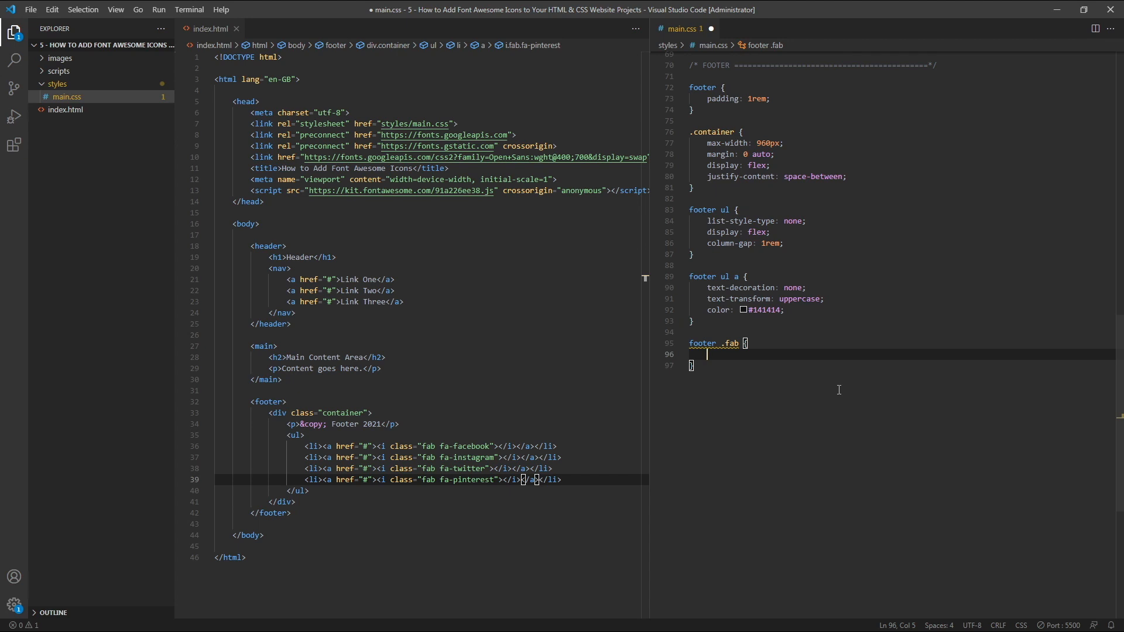
type("font-size")
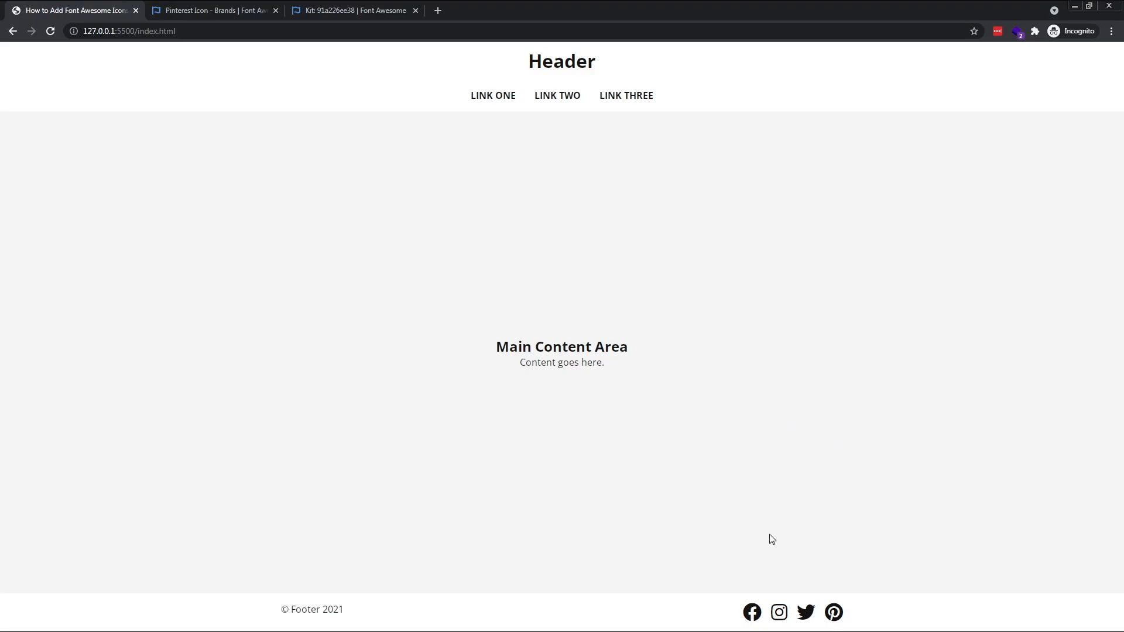
mouse_move(723, 531)
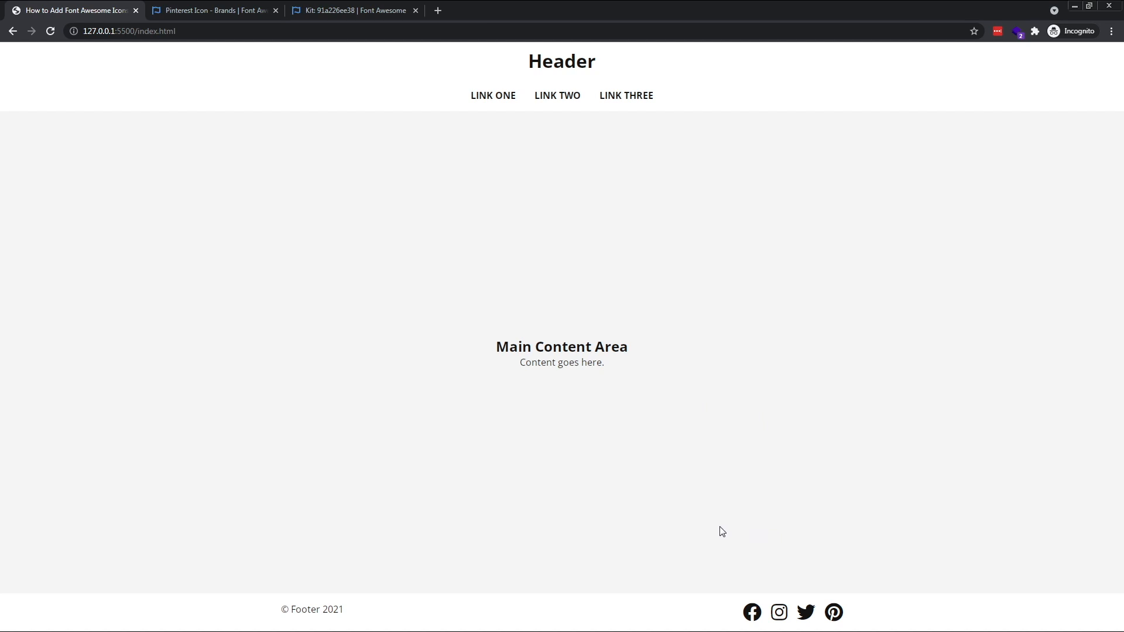
mouse_move(738, 547)
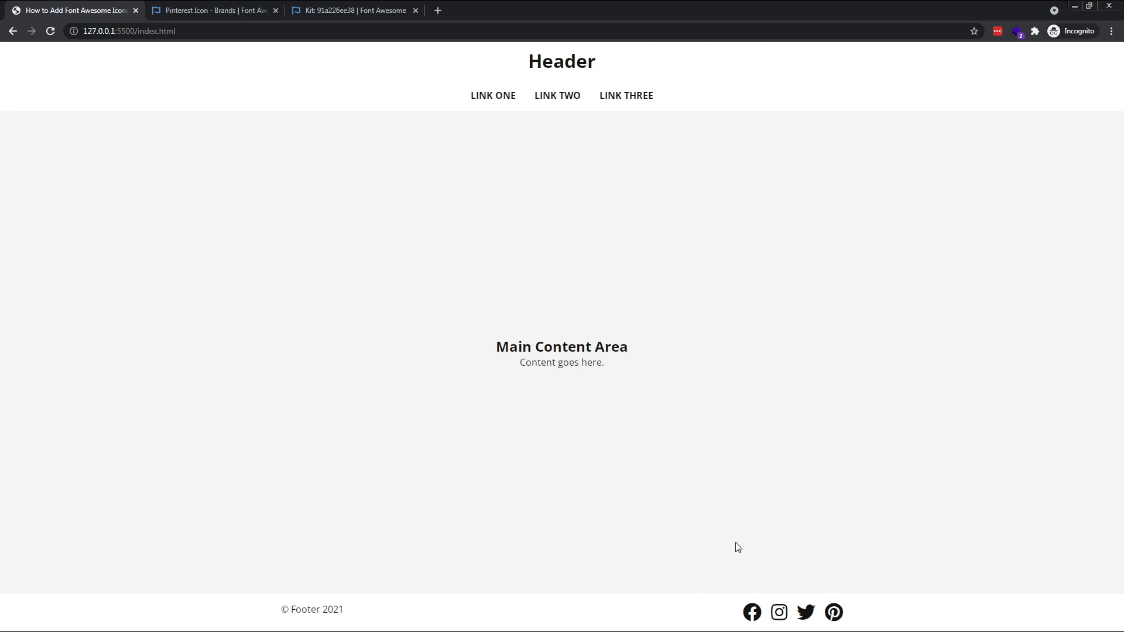
mouse_move(700, 560)
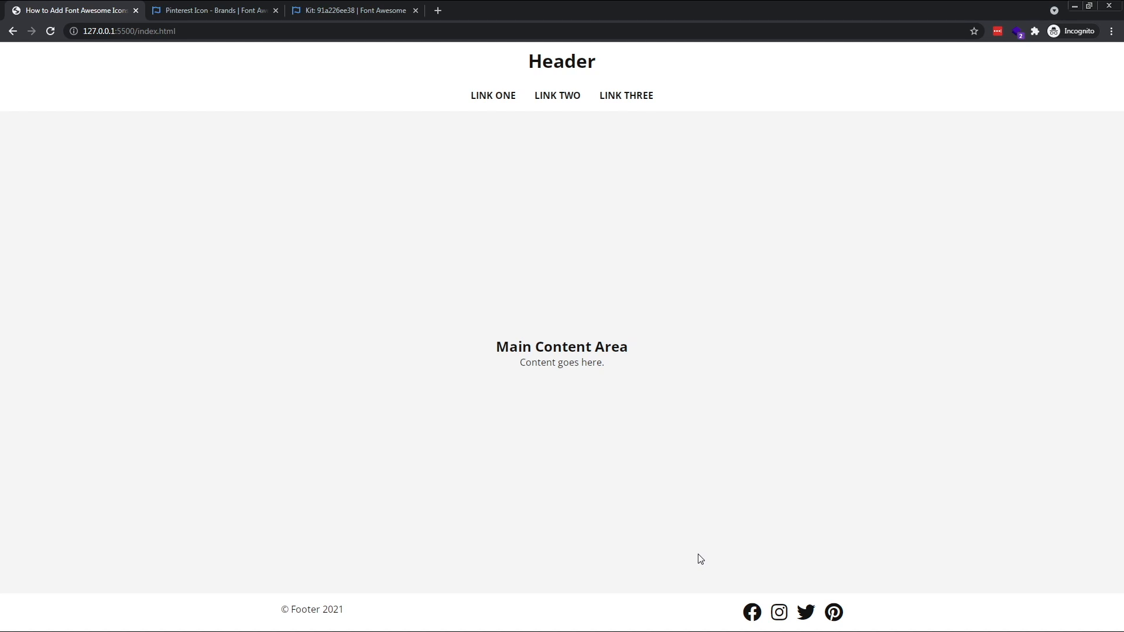
mouse_move(794, 517)
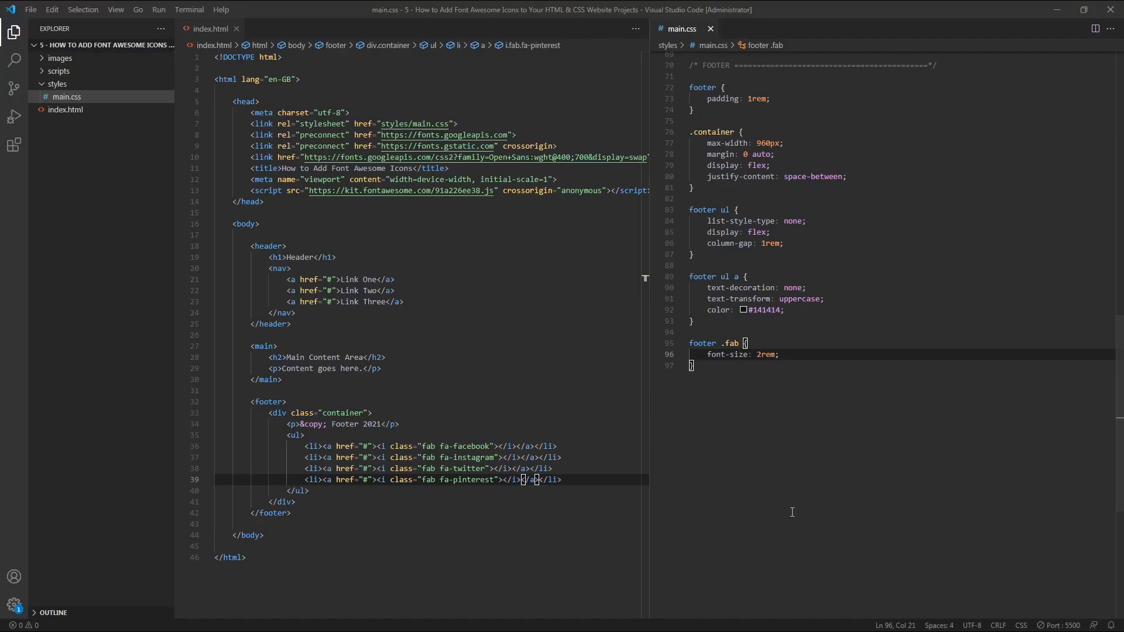
- Add color: #0077b6 to the footer .fab rule
key("Enter")
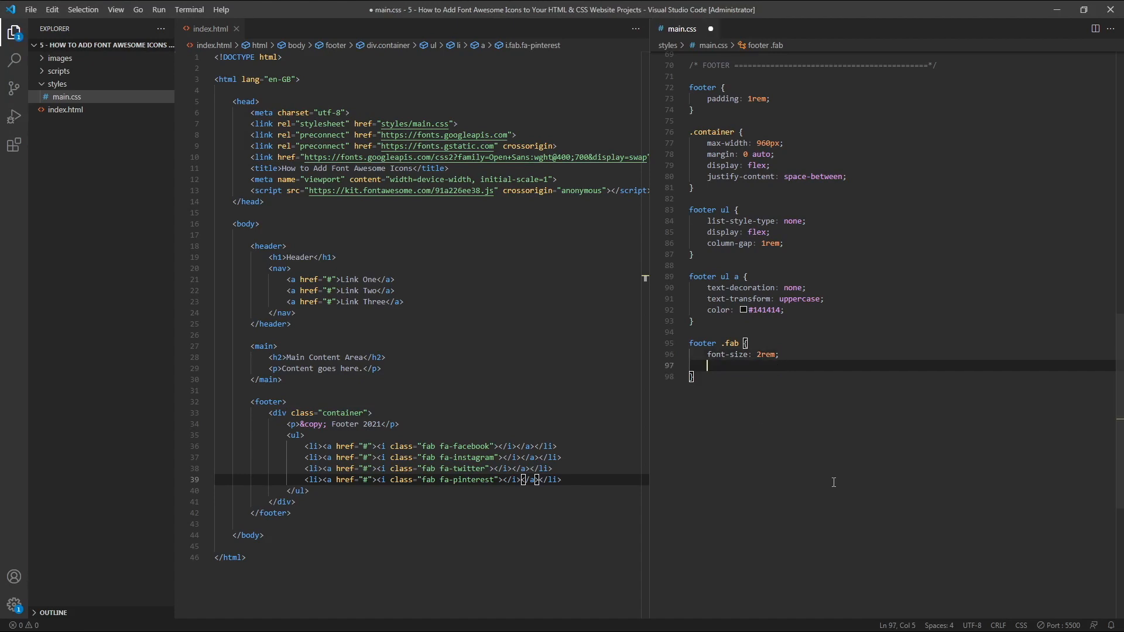
type("color:")
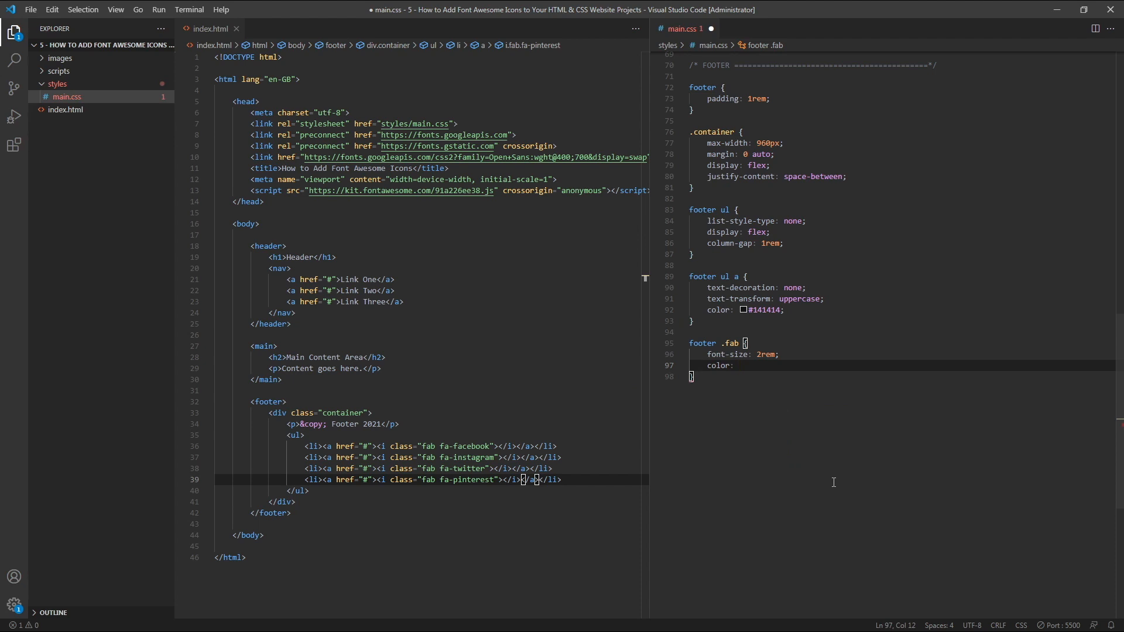
type("#")
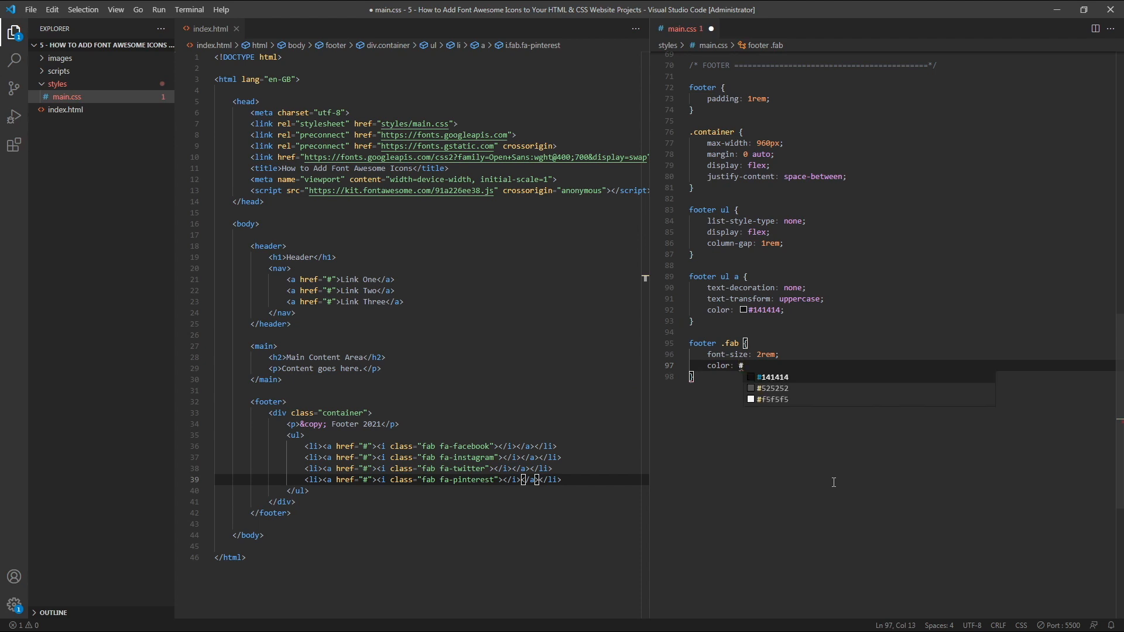
type("#0077b0")
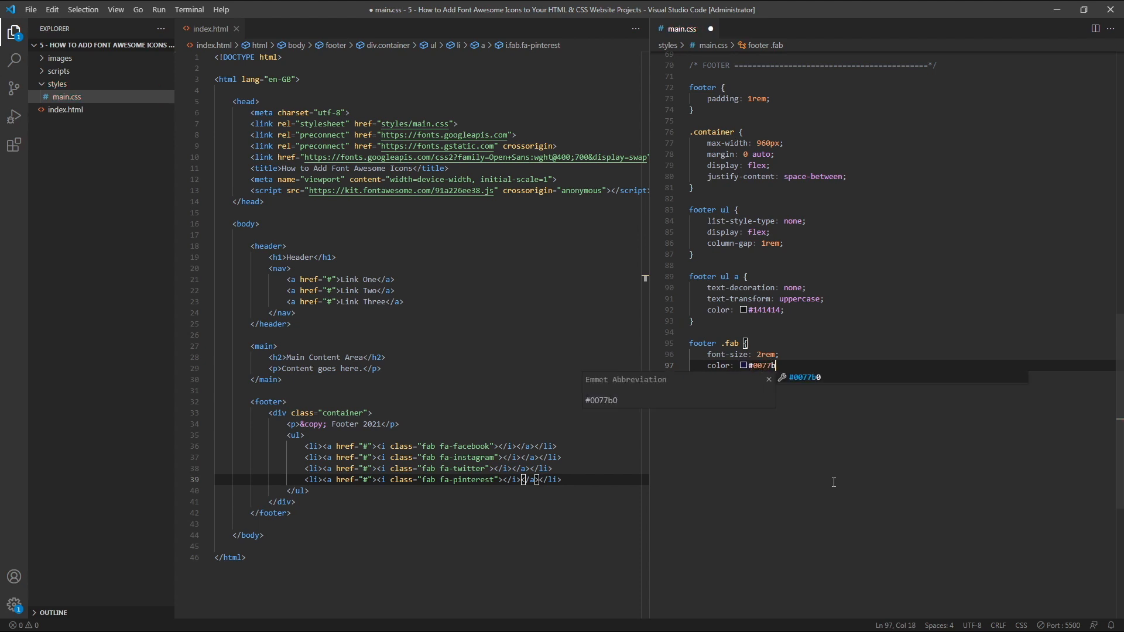
type("6;")
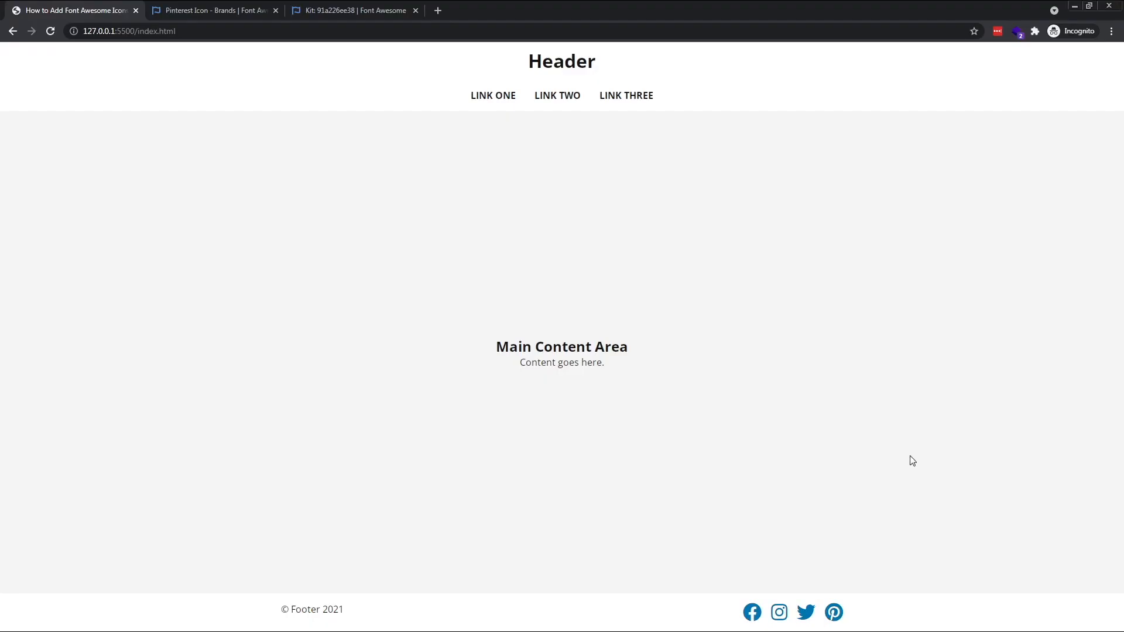
mouse_move(816, 445)
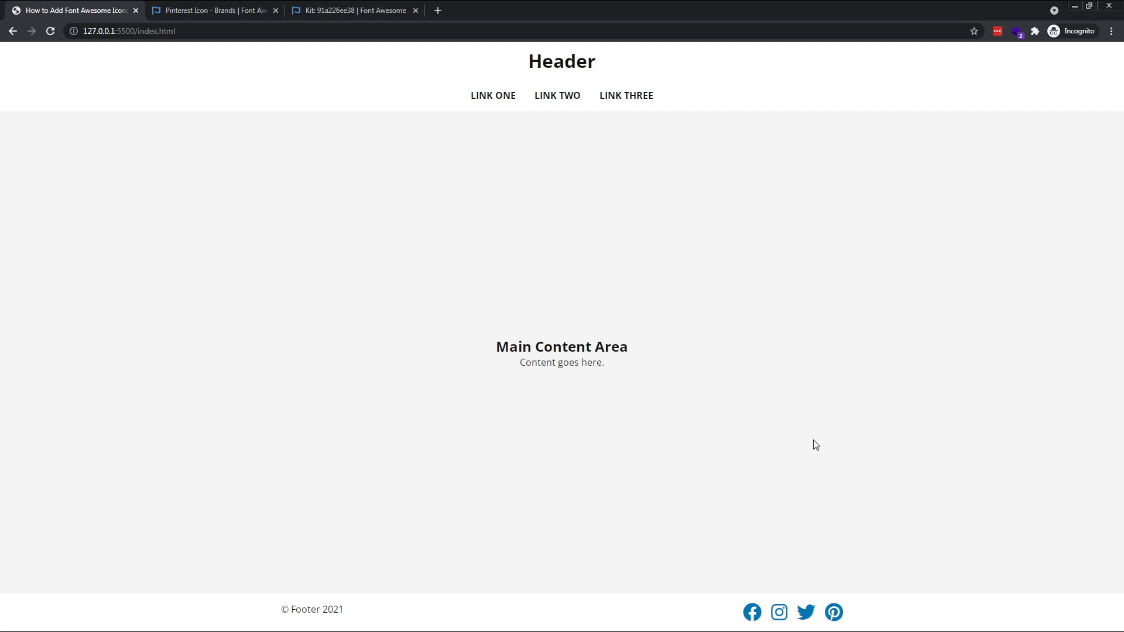
mouse_move(751, 612)
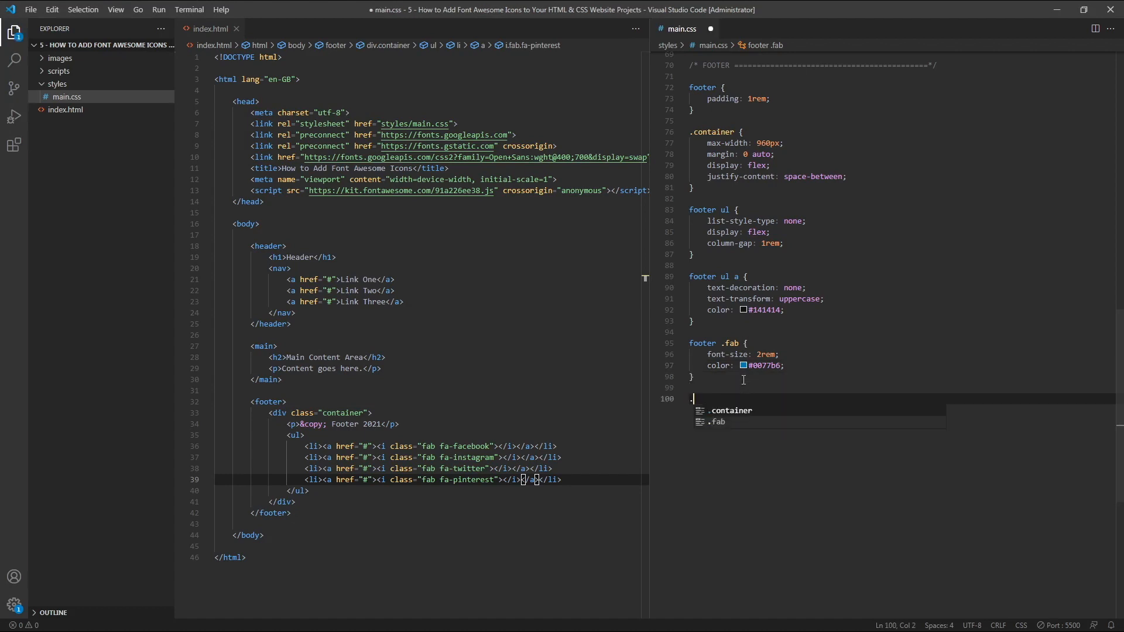
- Add a footer .fab:hover rule with a dark navy color (#030...)
type("footer")
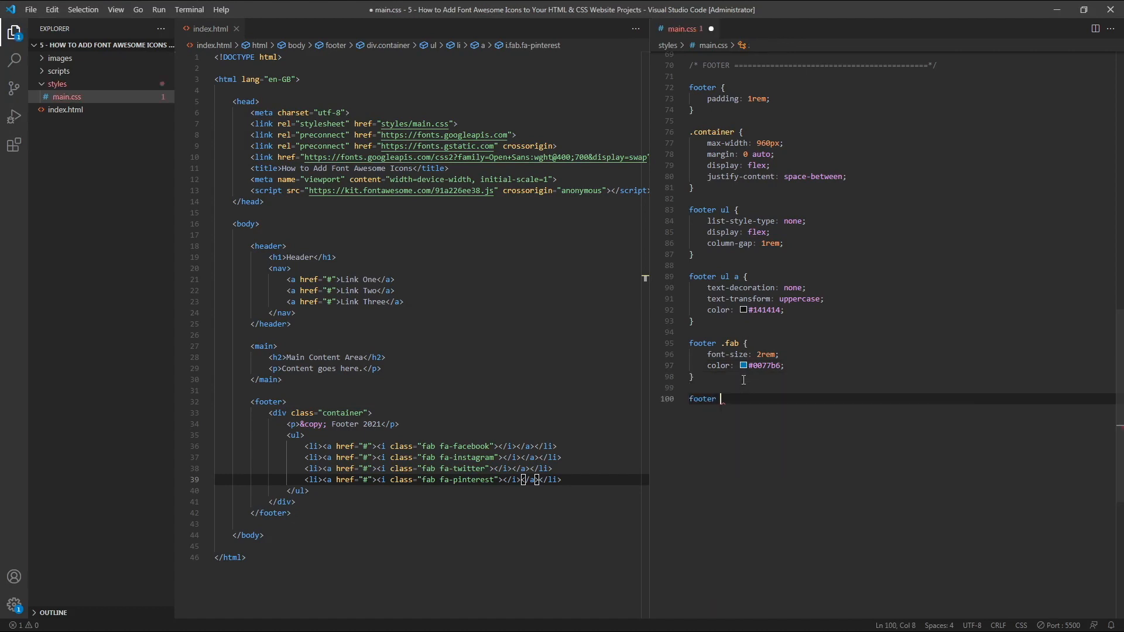
type(".fab:")
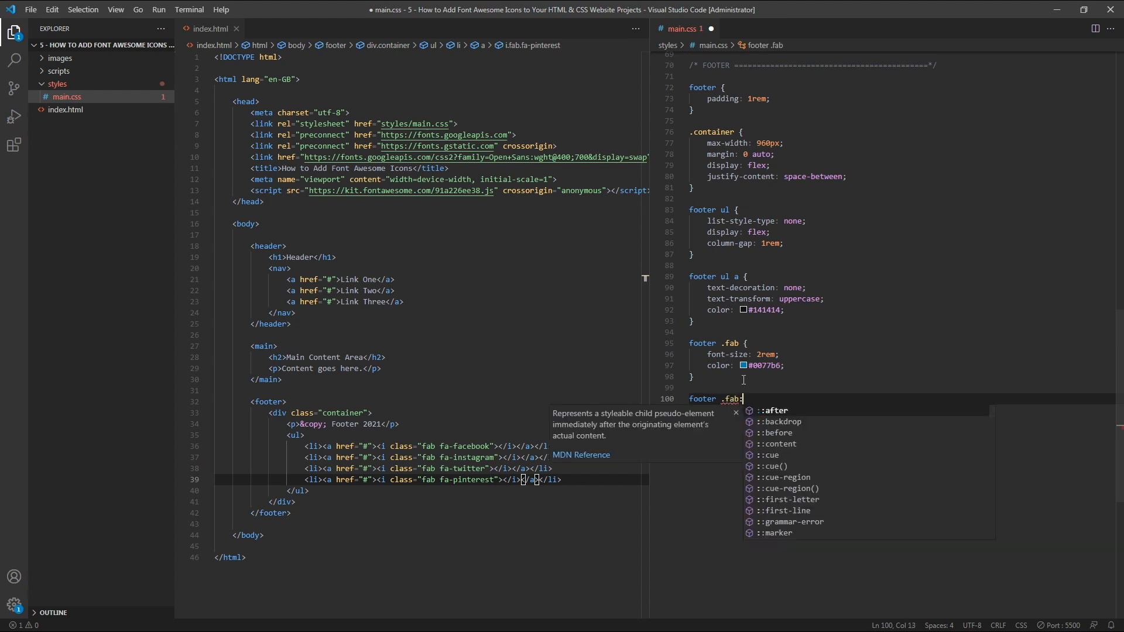
type("hover {")
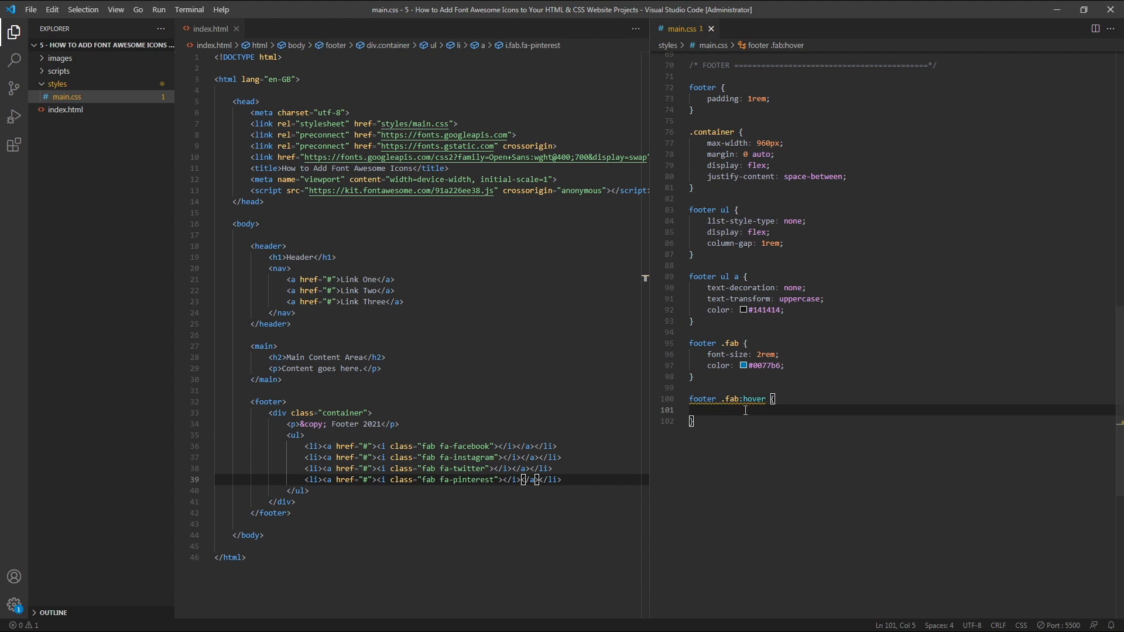
type("color:")
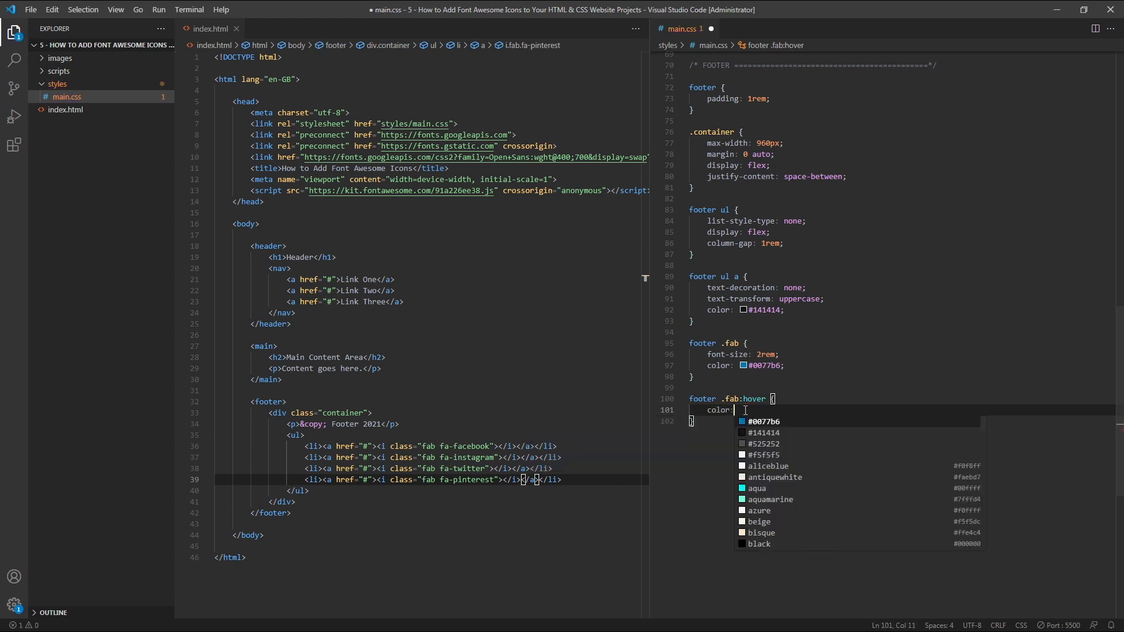
type("#030")
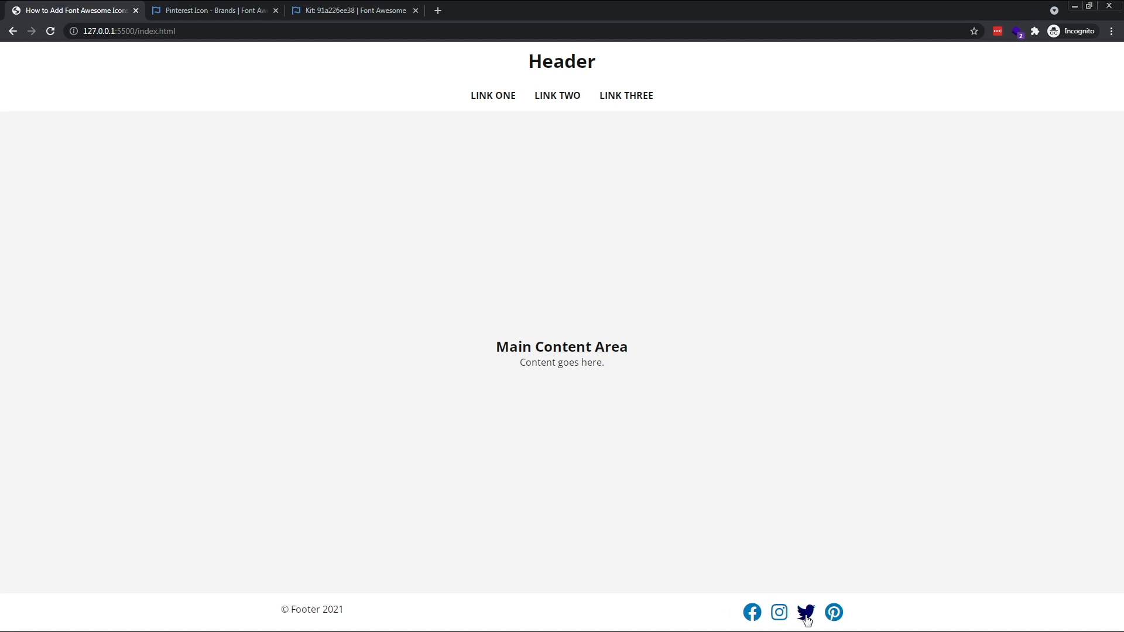
mouse_move(805, 617)
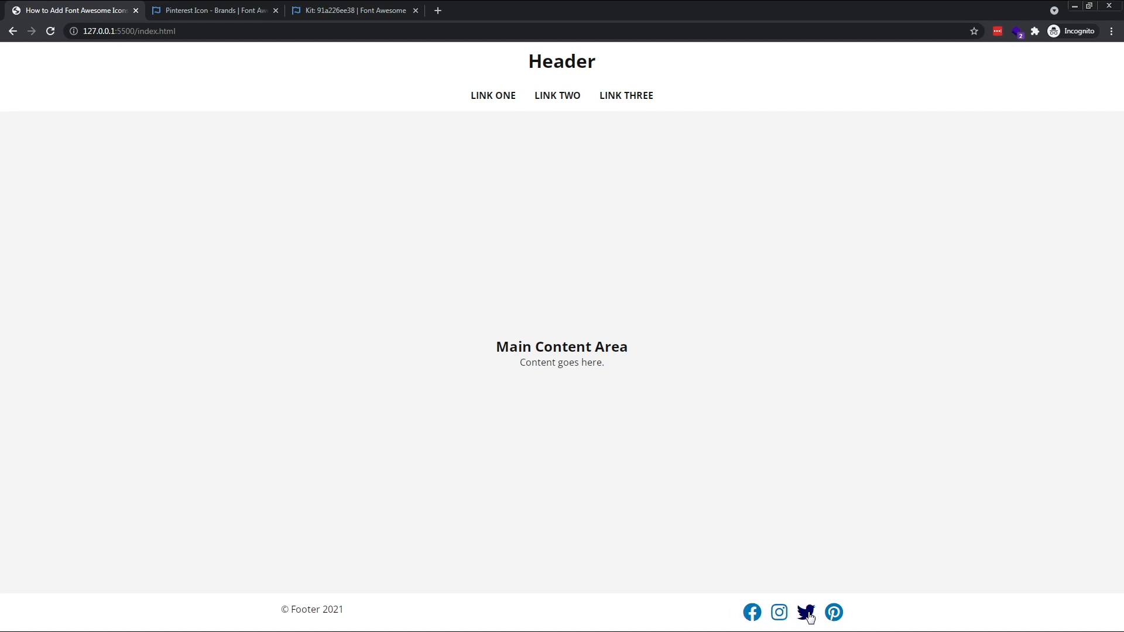
mouse_move(713, 575)
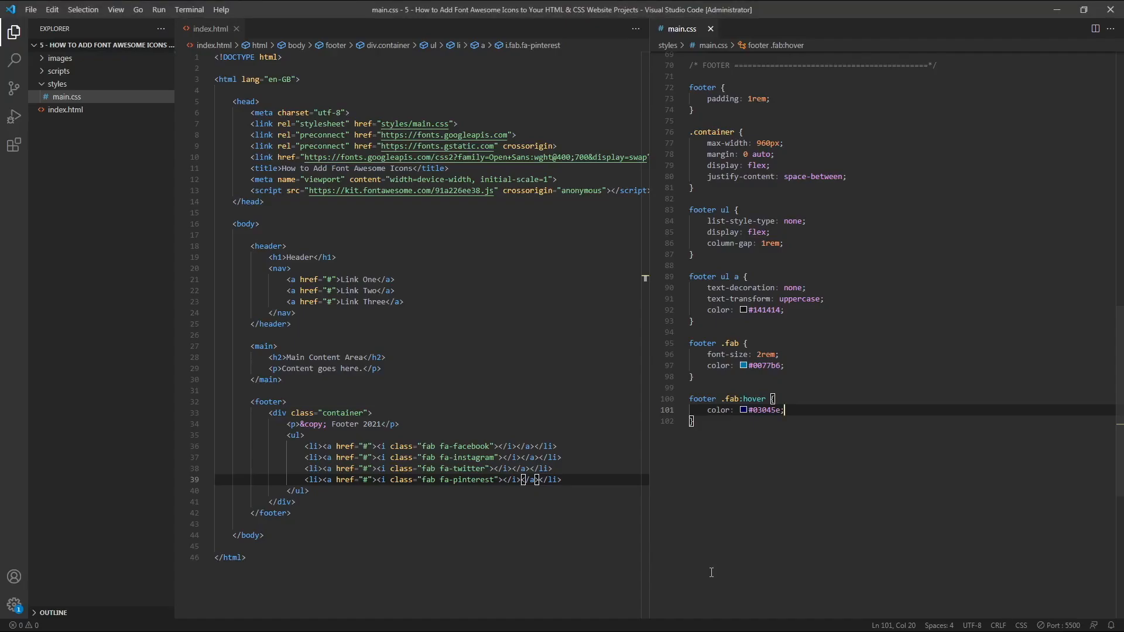
mouse_move(754, 505)
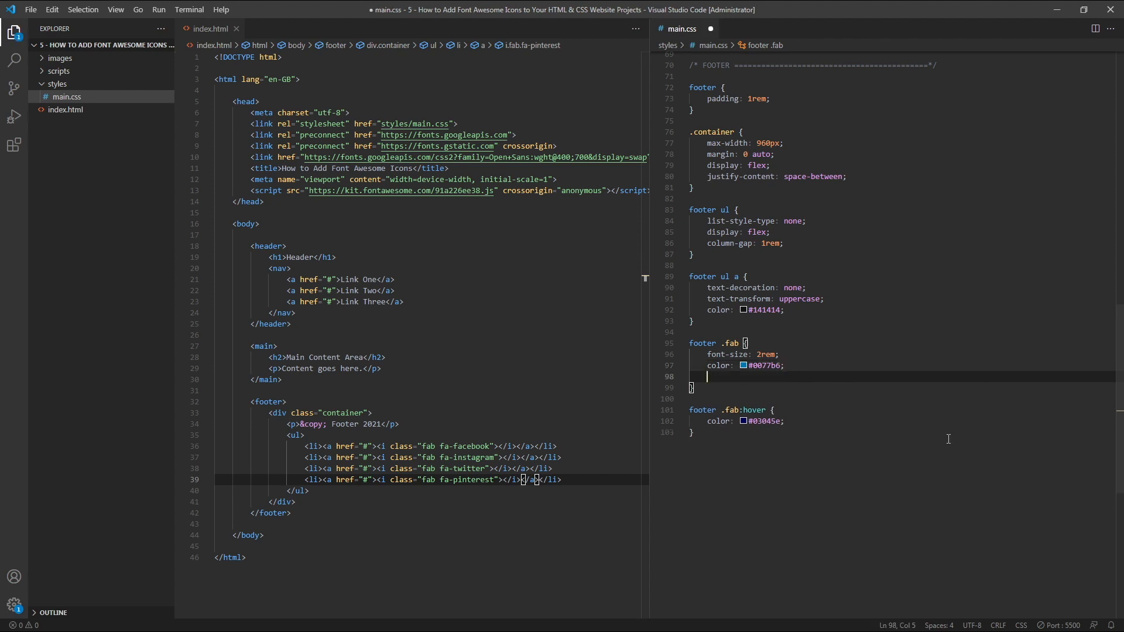
- Add transition: color 0.4s to footer .fab and check the hover in Chrome
type("transition: color 0.4s;")
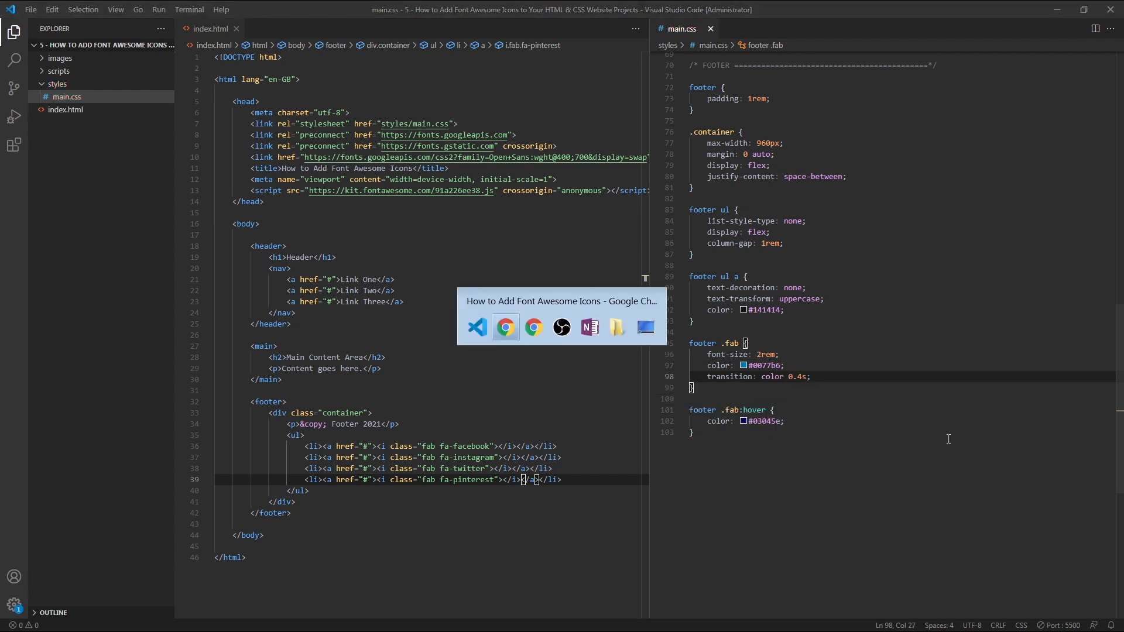
left_click(506, 327)
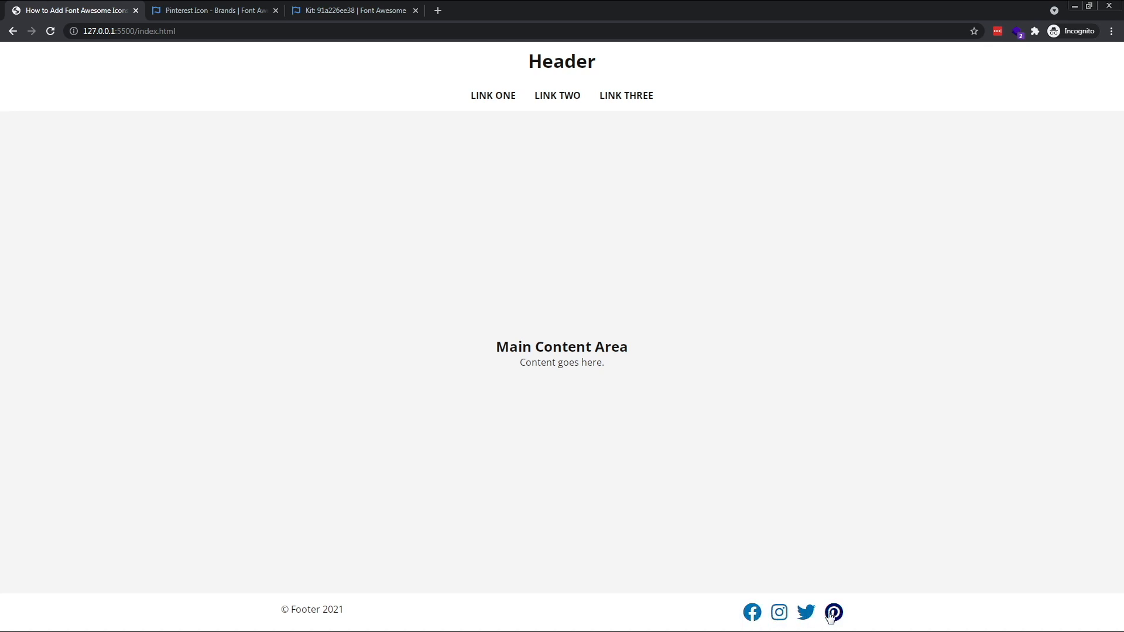
mouse_move(639, 542)
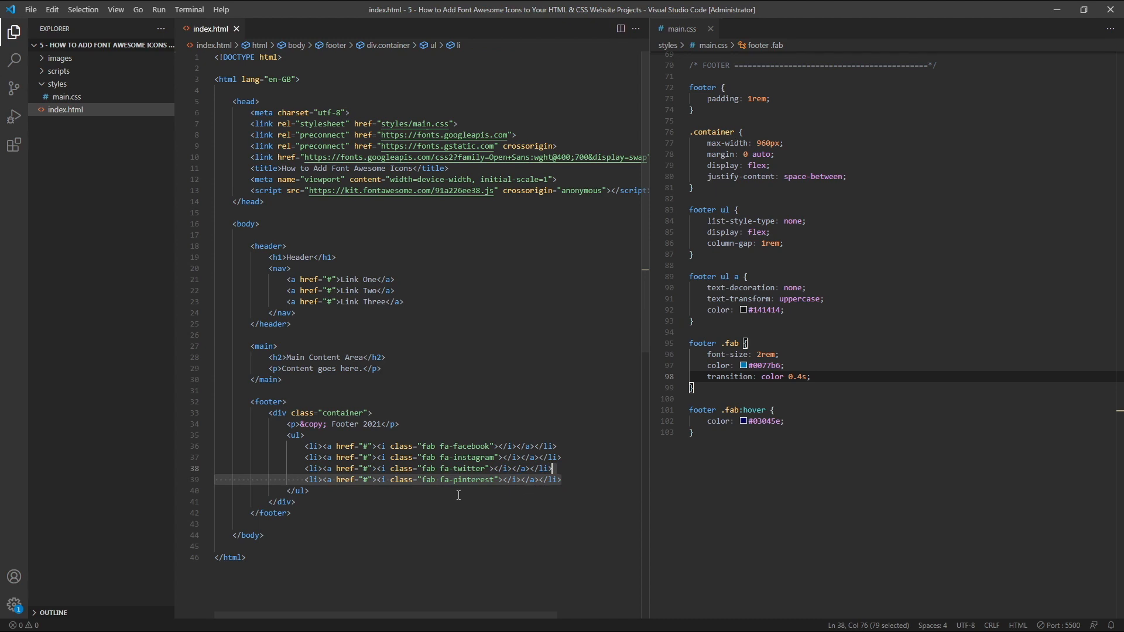
mouse_move(421, 488)
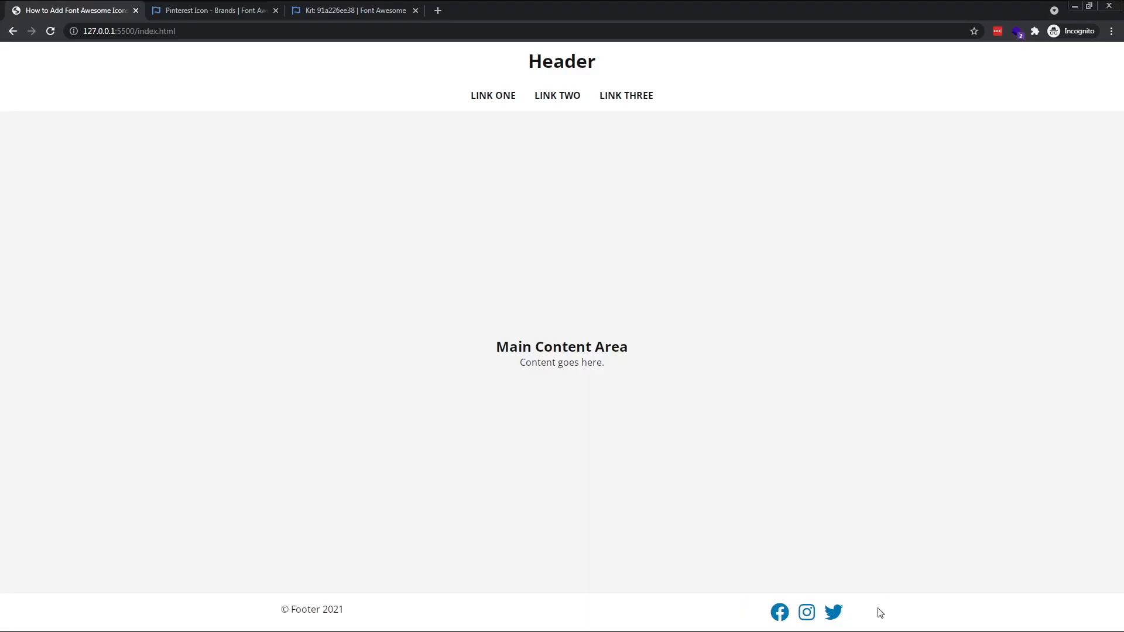
mouse_move(853, 499)
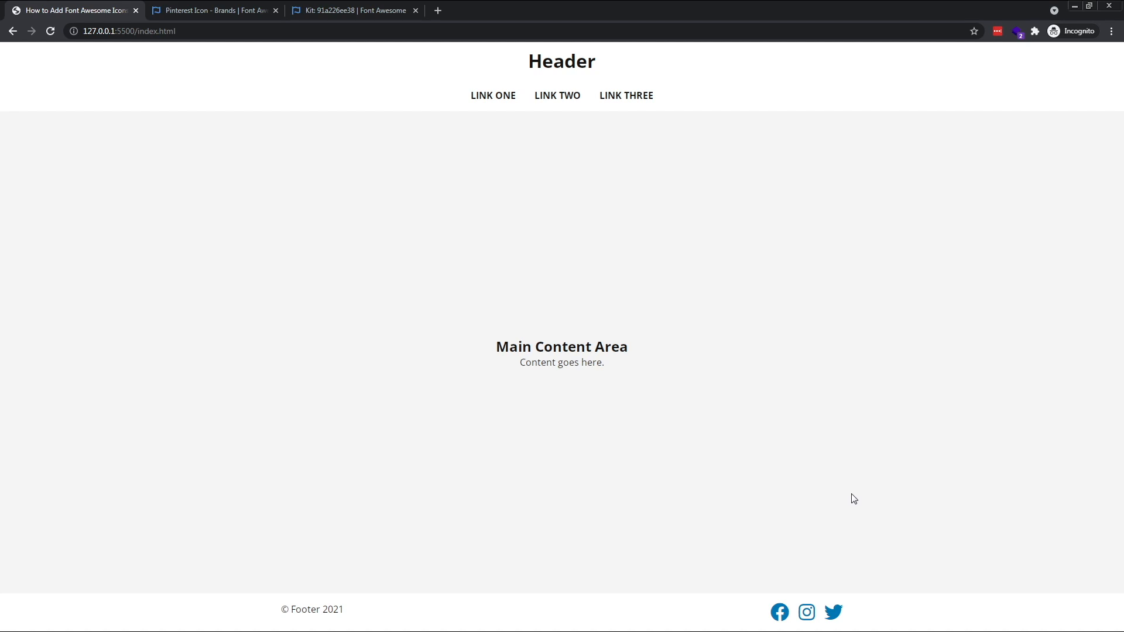
mouse_move(813, 499)
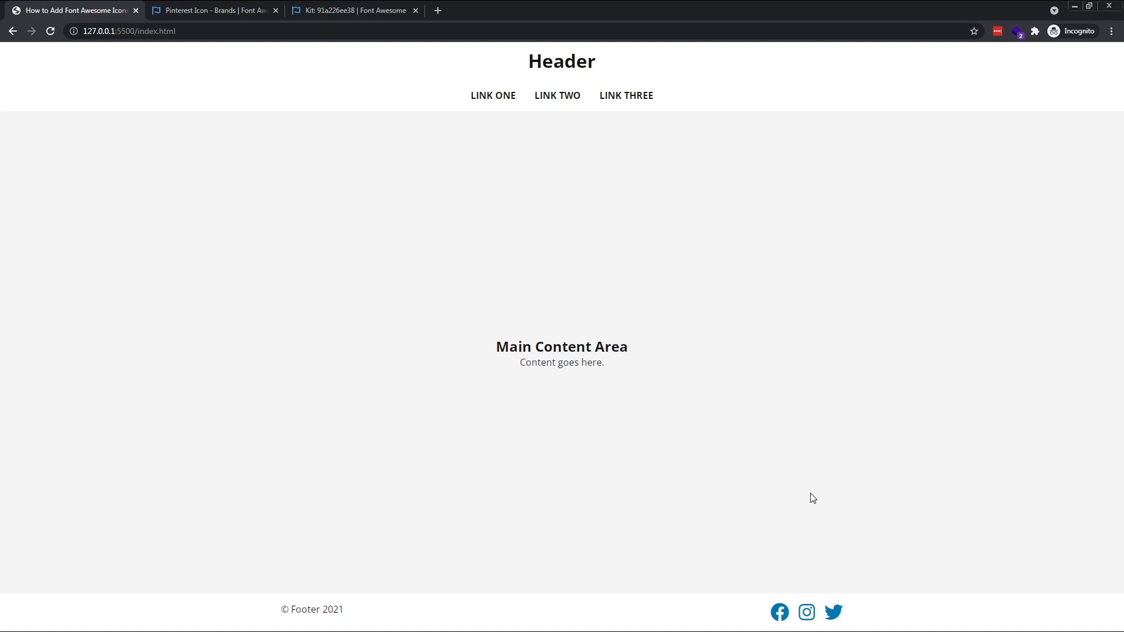
mouse_move(786, 500)
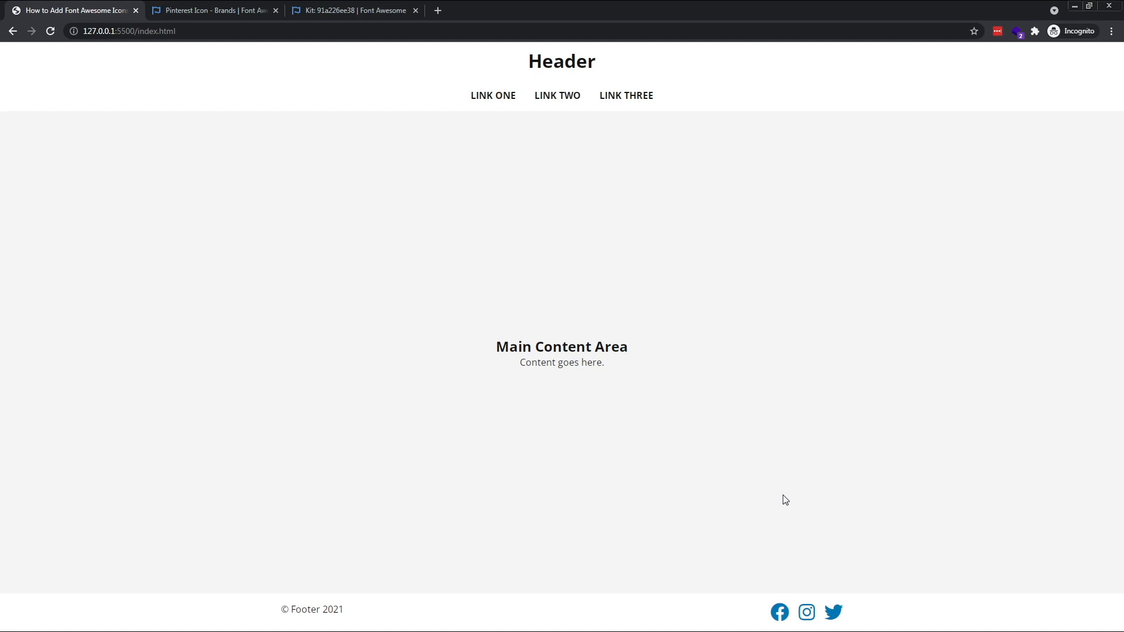